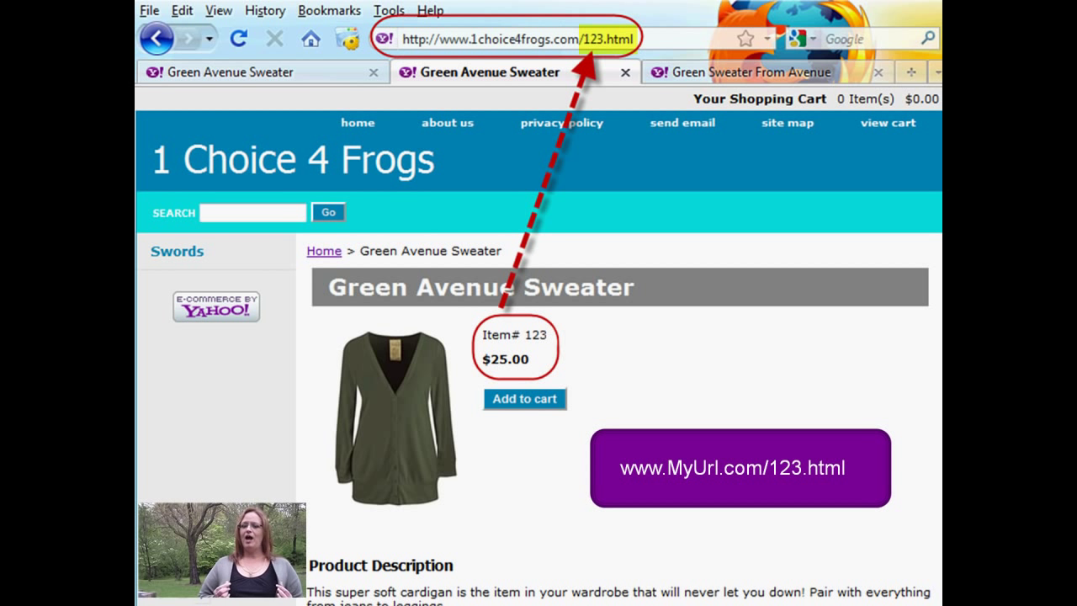
- Review the Green Avenue Sweater URL ending in 123.html, then return to the new-data workbook
left_click(740, 71)
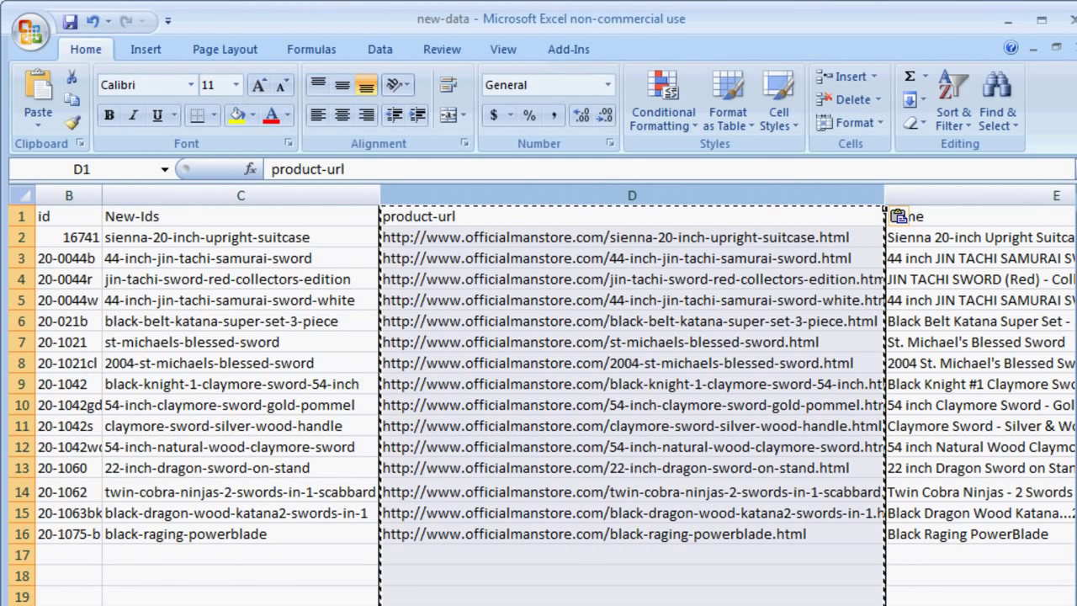
- Save the new-data sheet as CSV, keeping the comma-delimited format
left_click(632, 257)
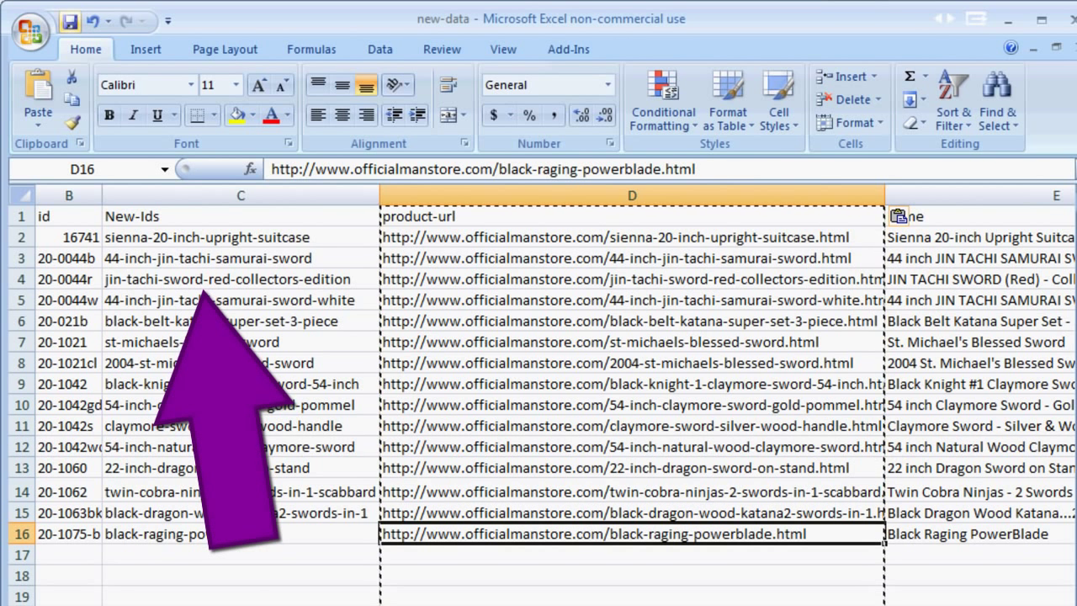
key("ctrl+s")
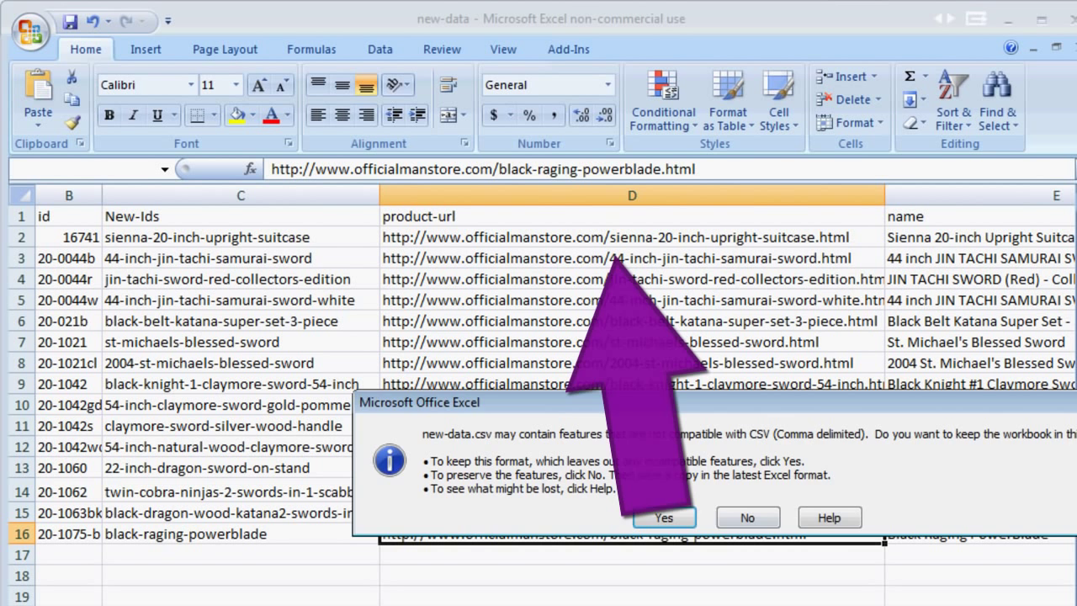
left_click(663, 516)
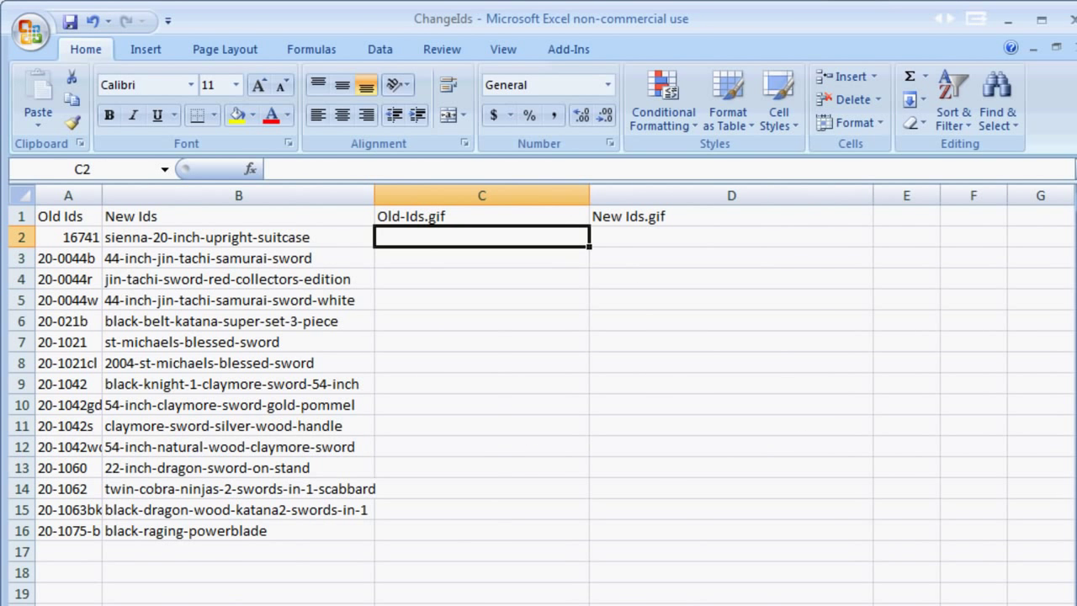
- Enter =concatenate(a2,".gif") in C2 to join the old ID with .gif
type("=concatenate(a2")
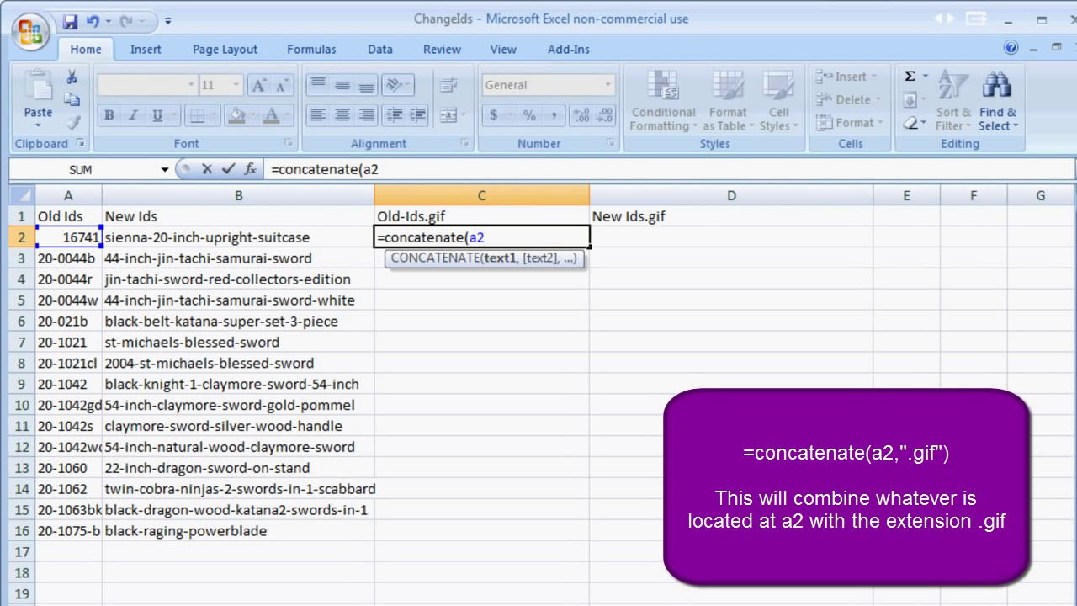
type(",\".")
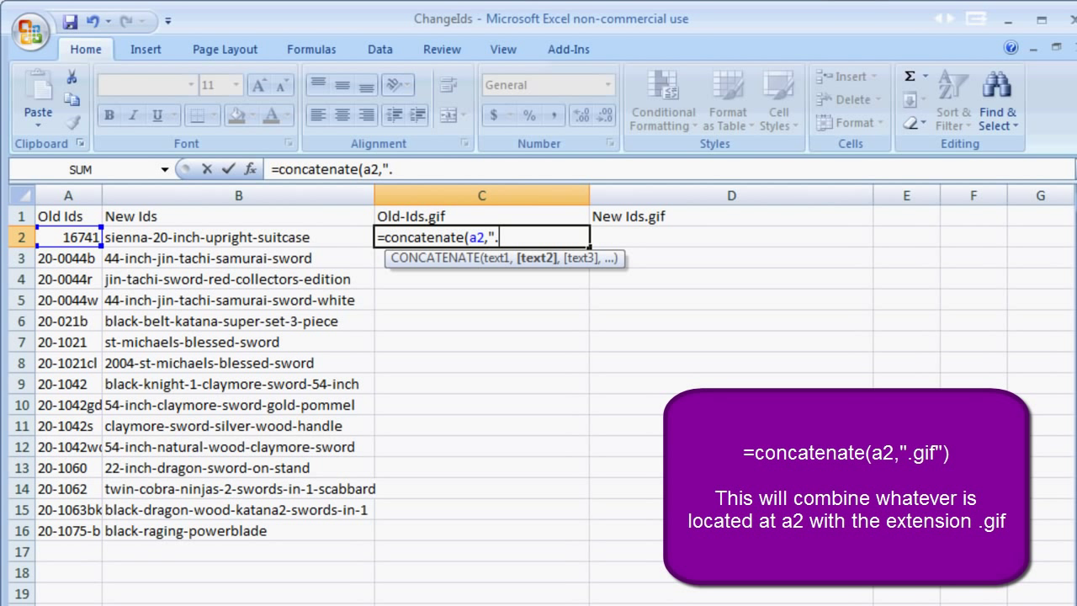
type("gif\"")
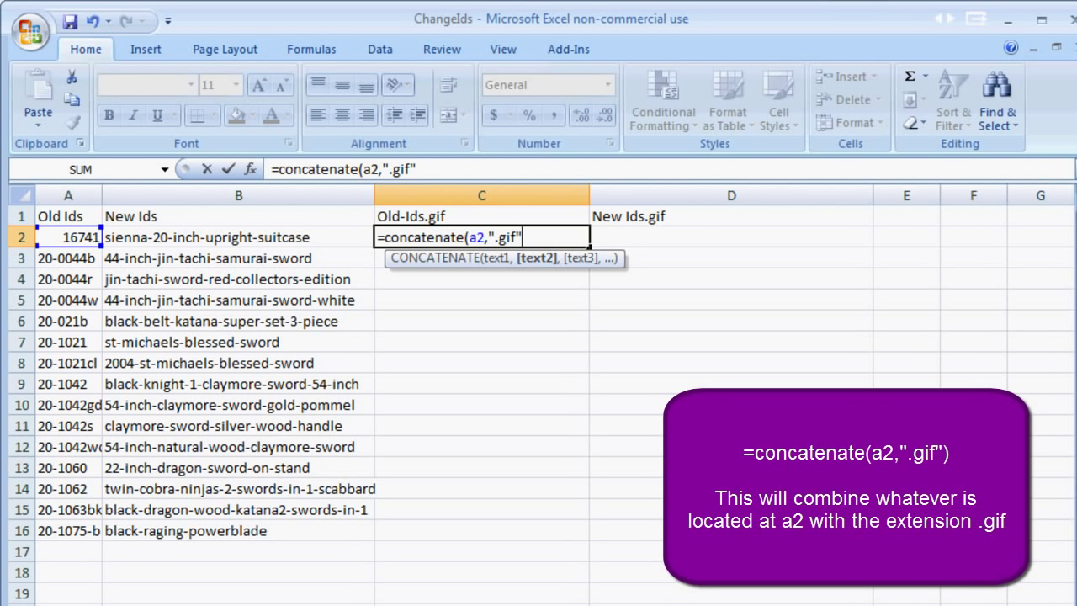
key("Return")
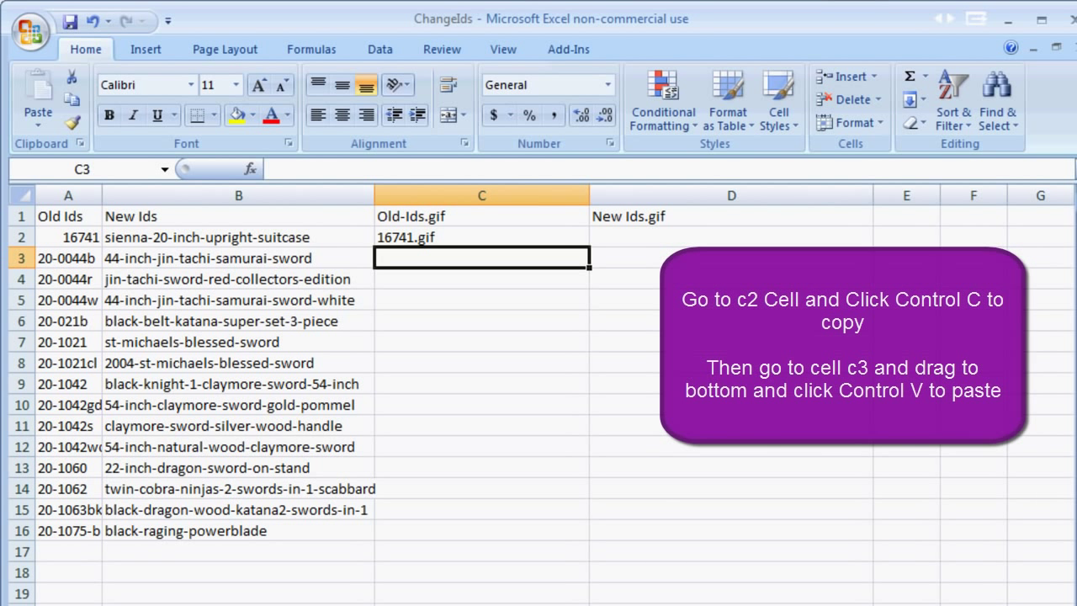
- Fill the C2 formula down through C3:C16 so every old ID gets .gif
left_click(481, 235)
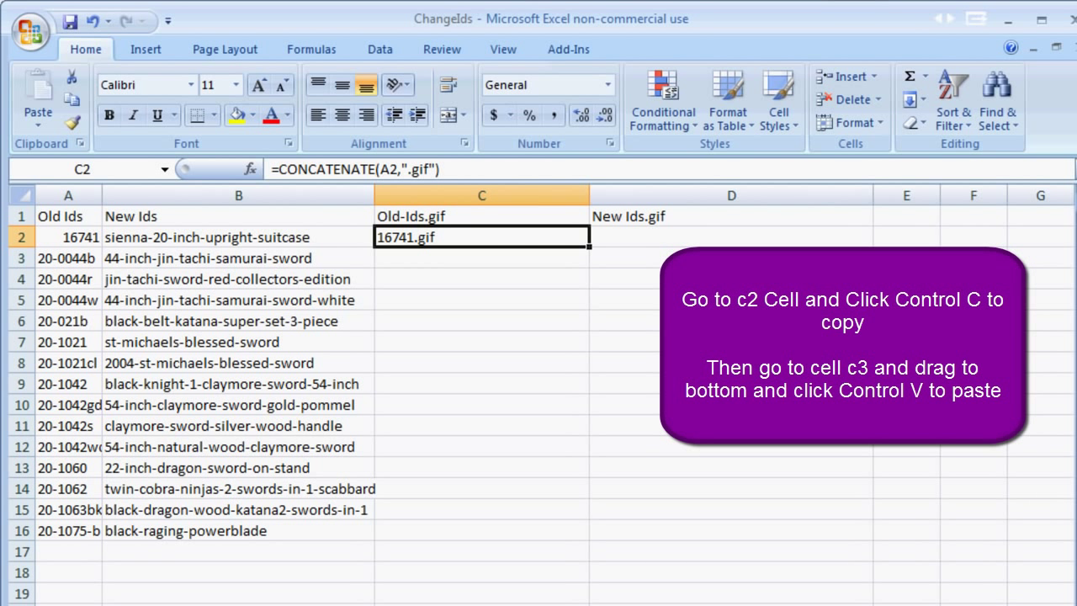
left_click_drag(481, 258, 481, 552)
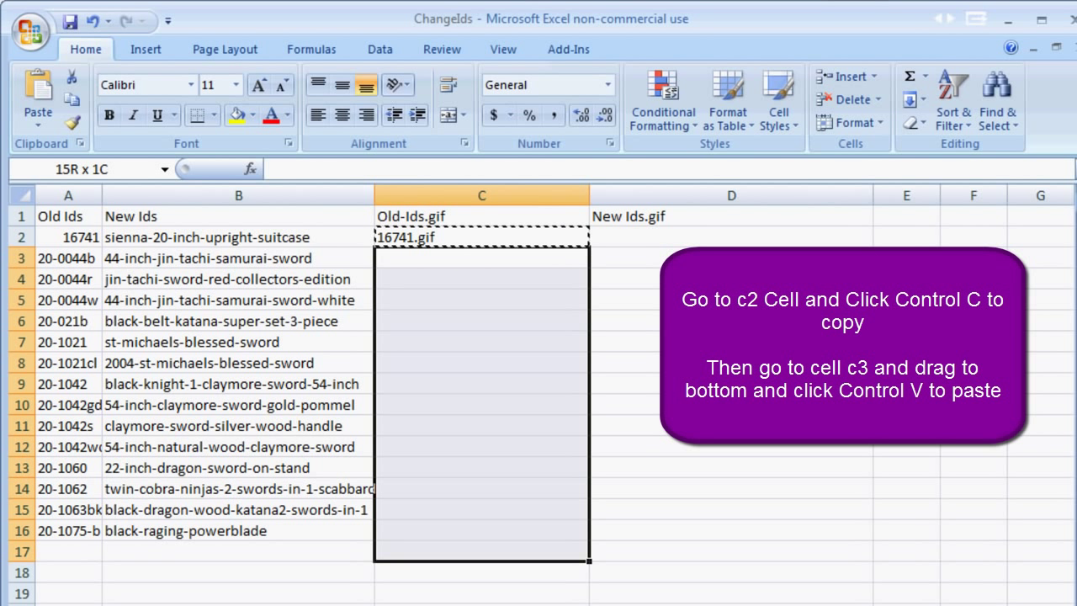
key("ctrl+v")
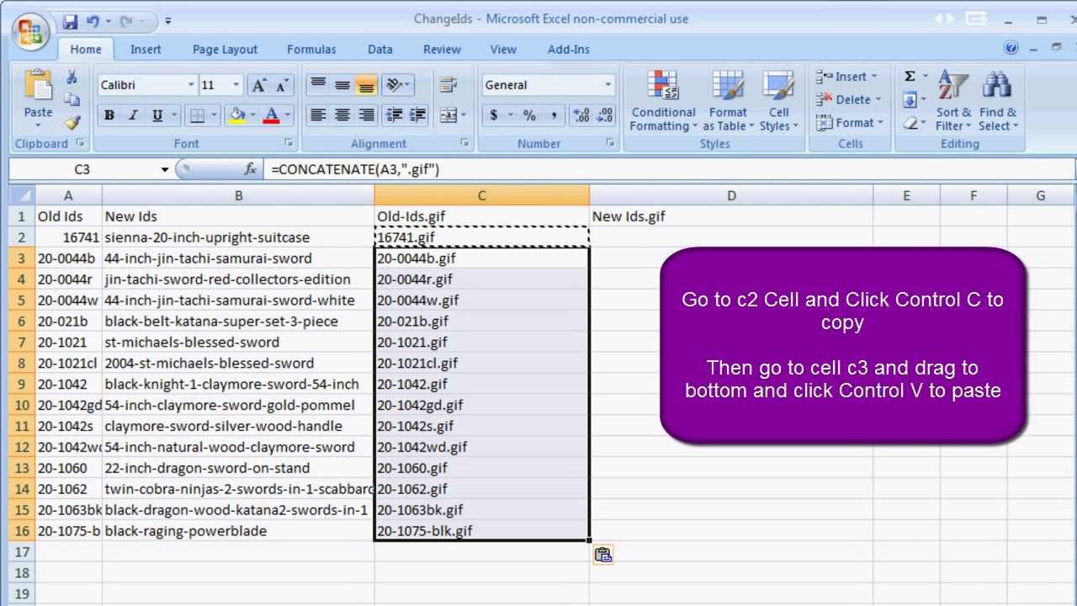
left_click(730, 235)
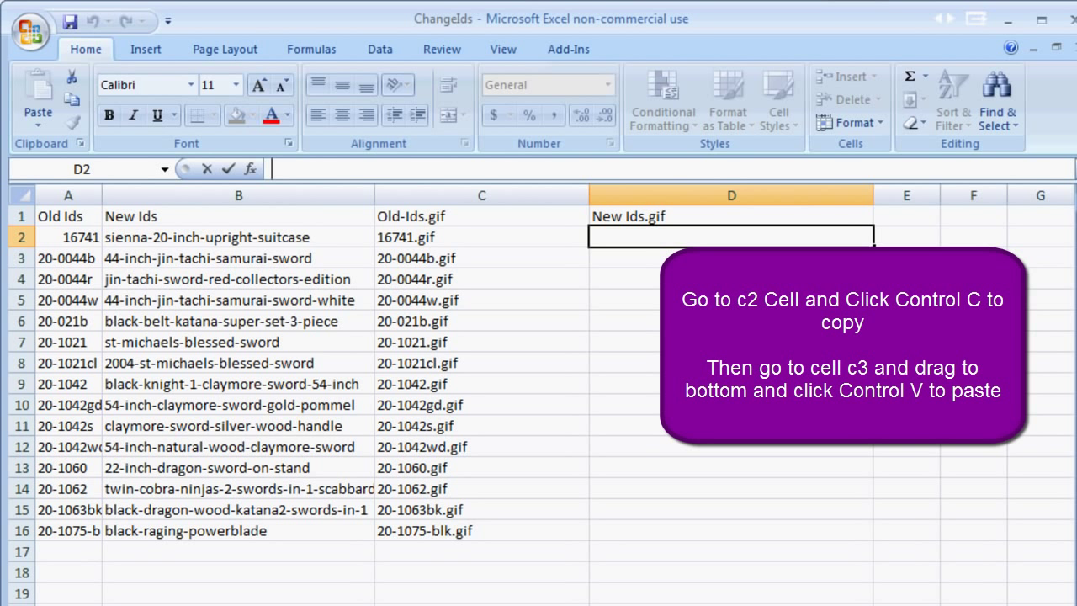
- Enter =concatenate(b2,".gif") in D2 and copy it down through D16
type("=concaten")
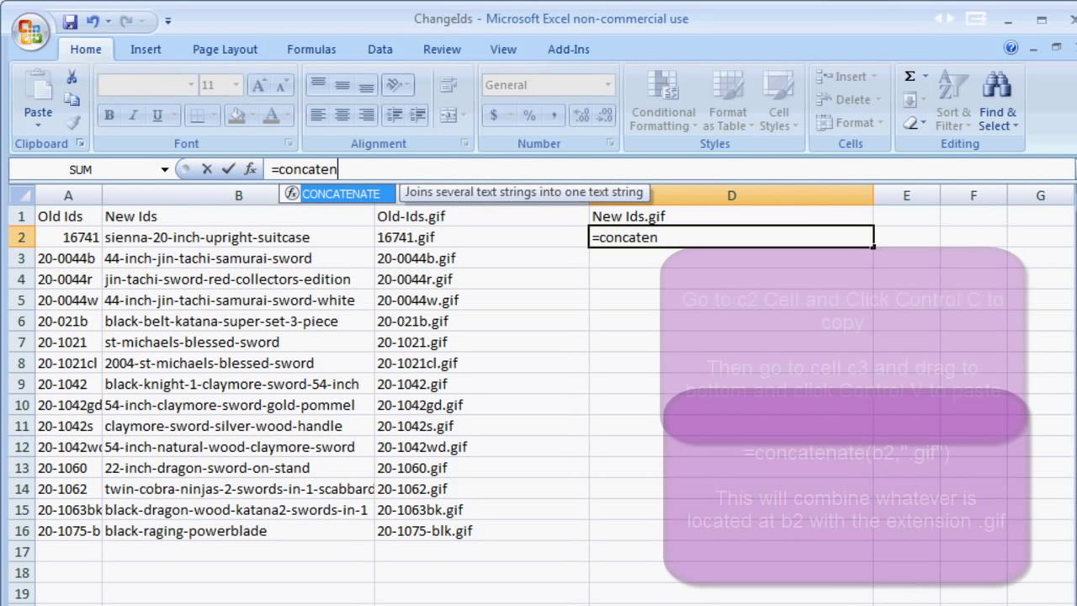
type("ate(b2")
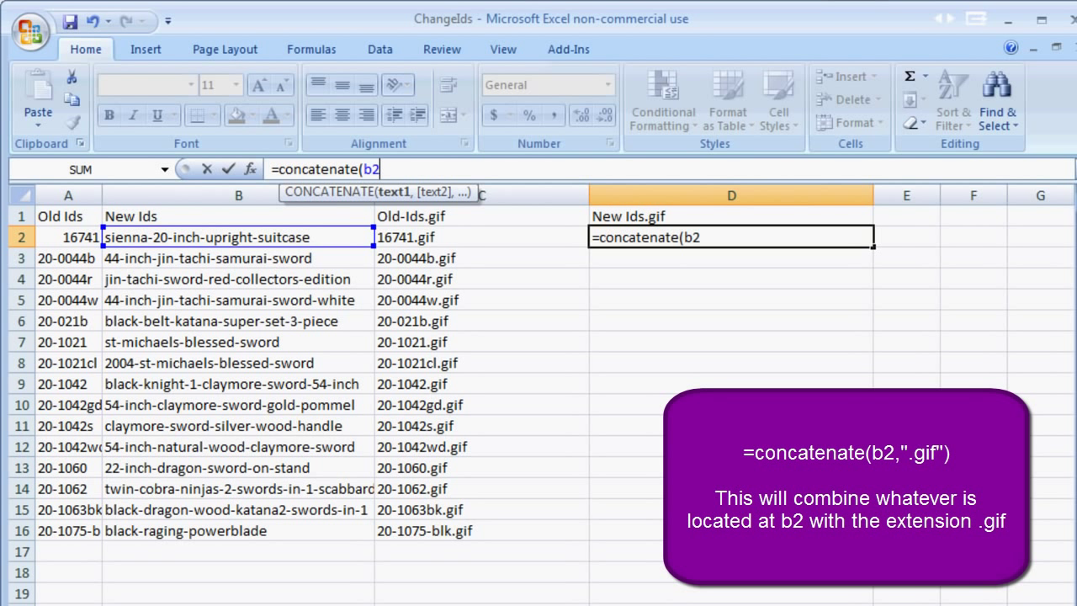
type(",")
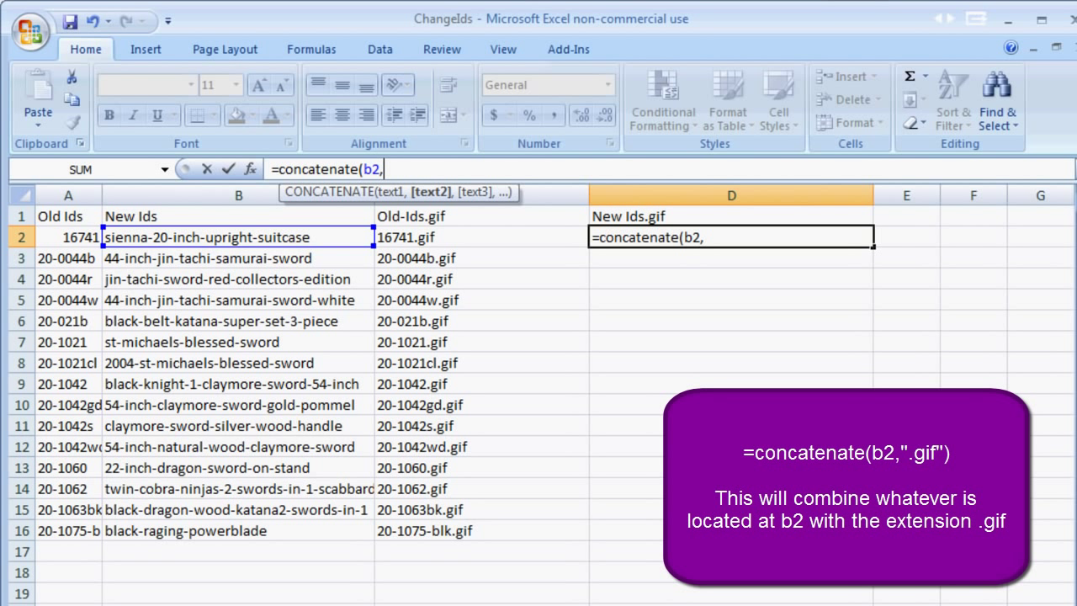
type("\".gi")
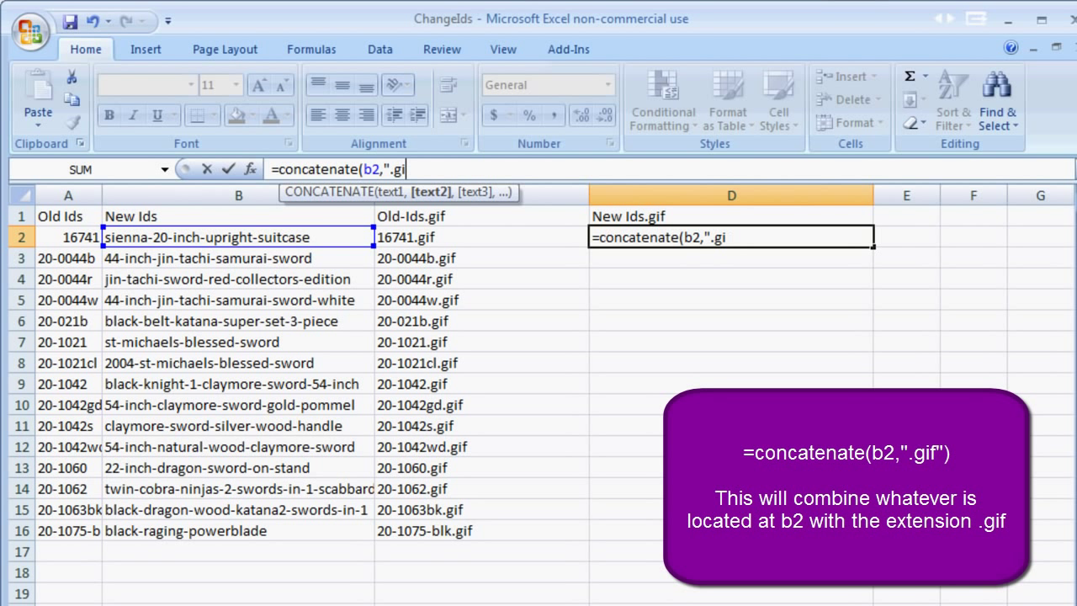
key("Return")
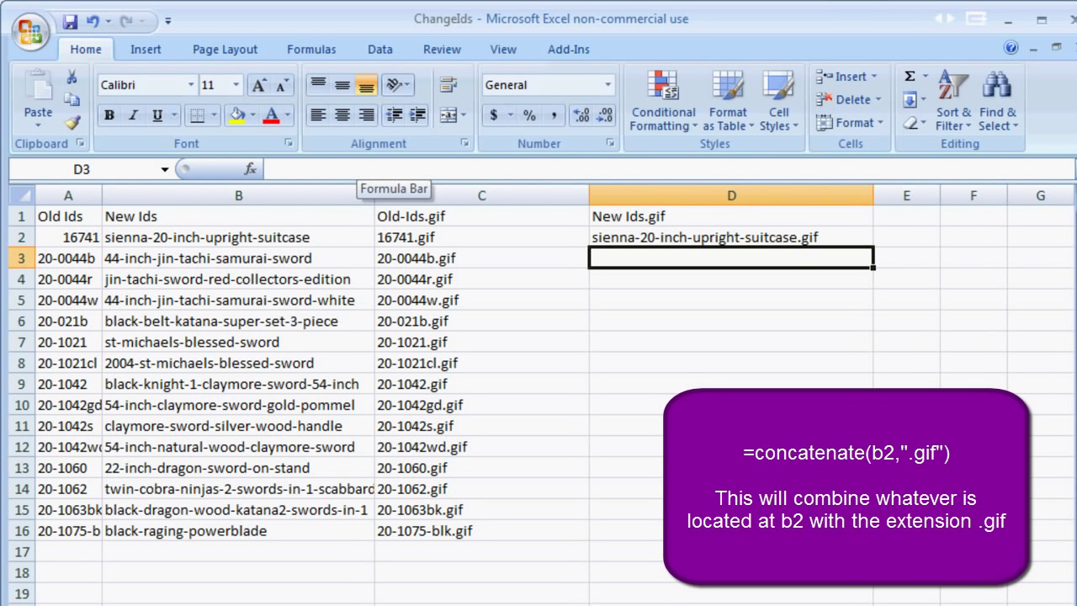
left_click(730, 235)
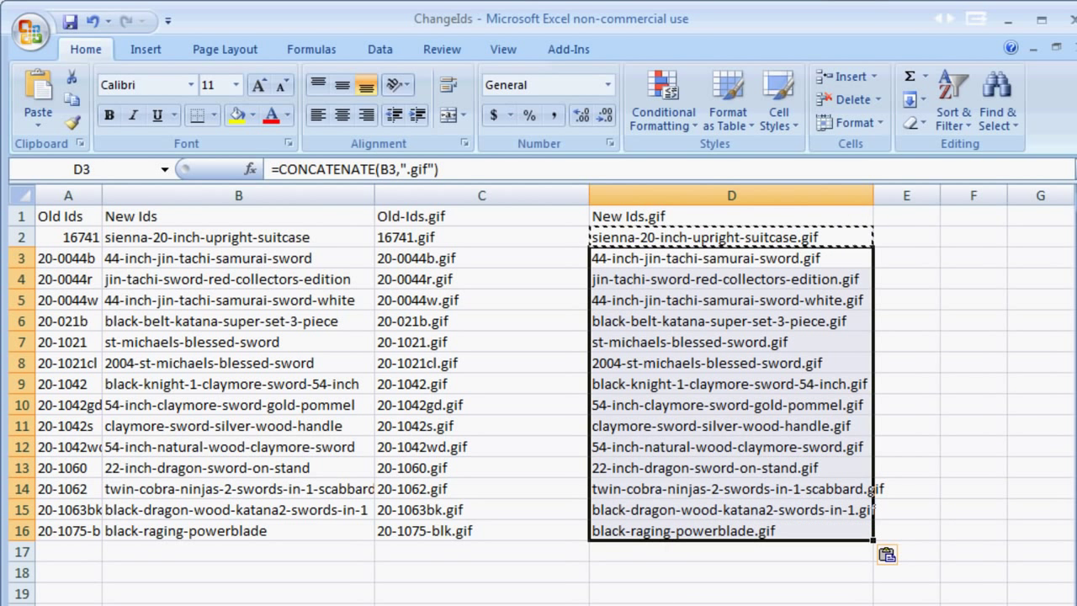
- Convert the two .gif columns to plain values via Paste Special > Values
right_click(481, 195)
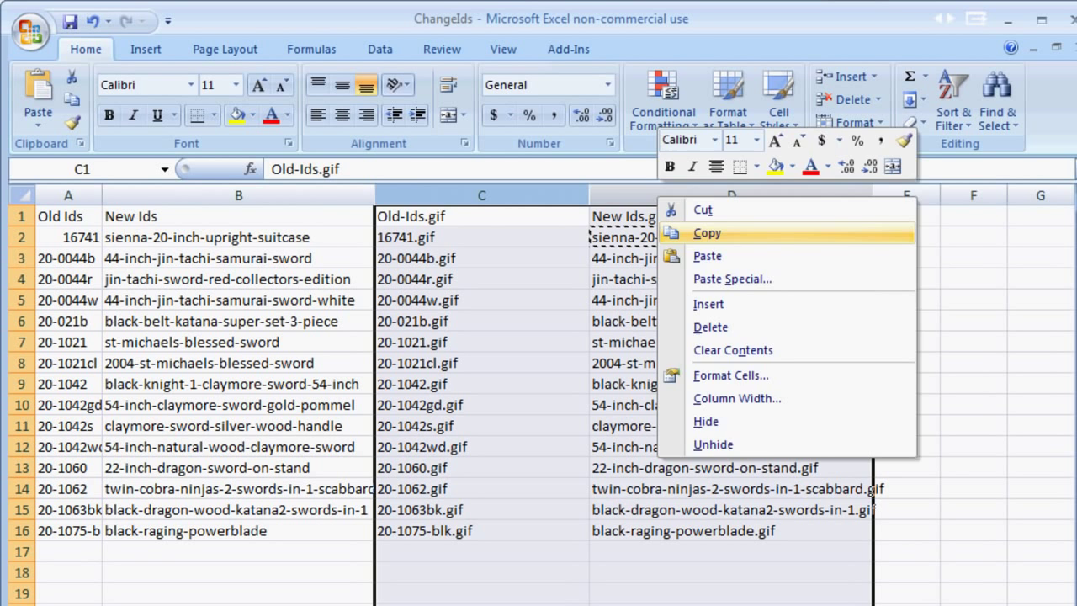
left_click(730, 279)
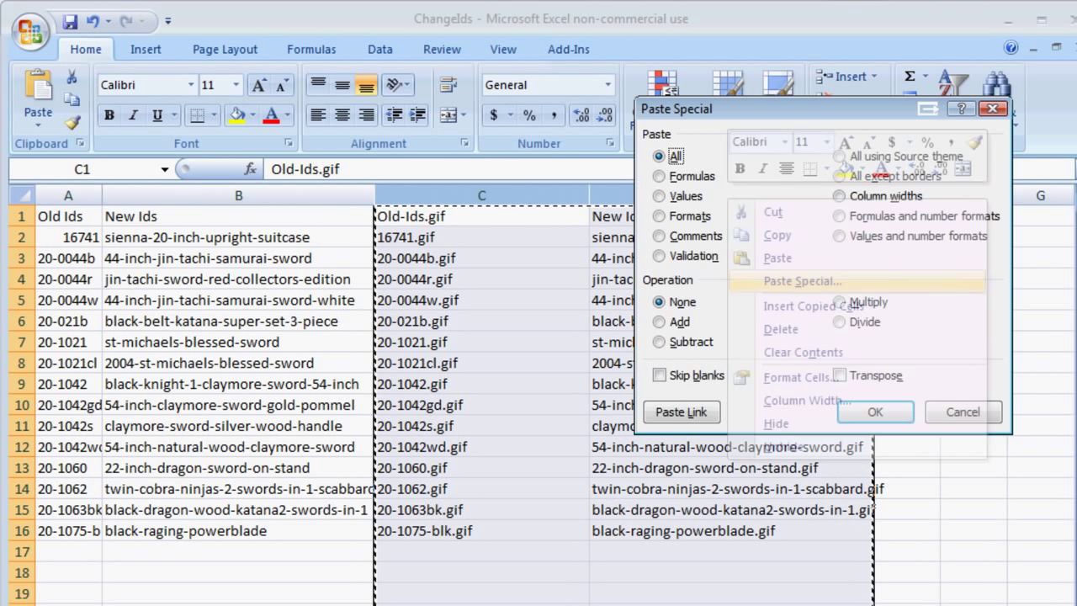
left_click(660, 195)
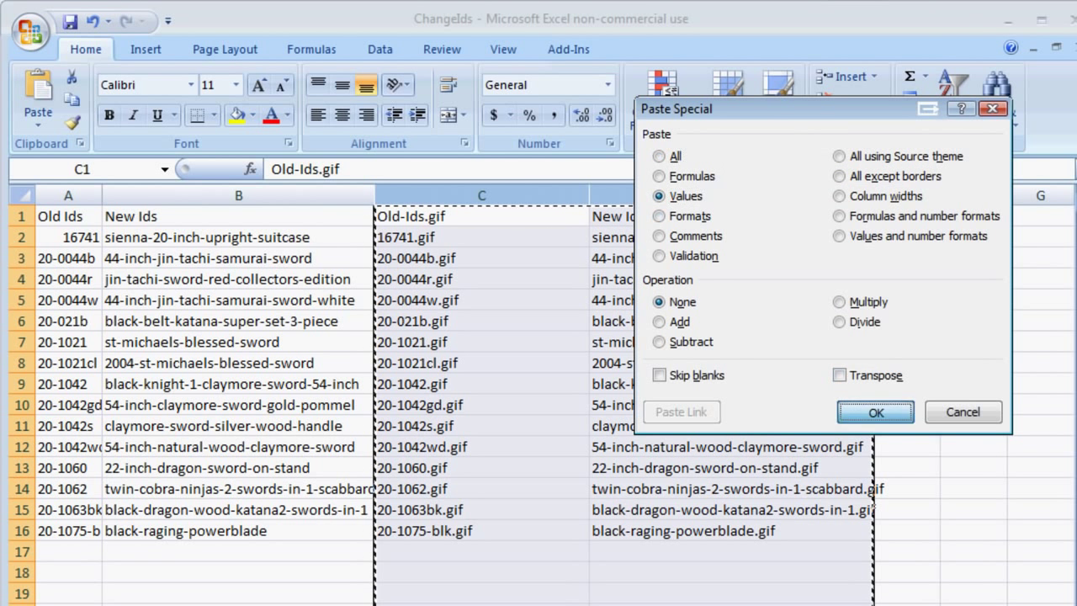
left_click(875, 411)
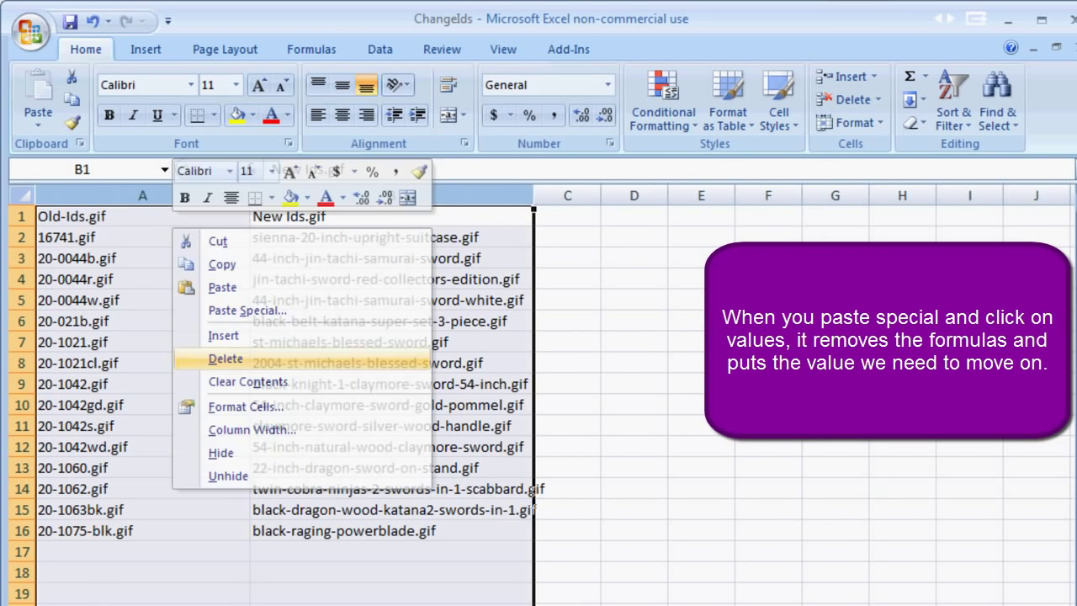
- Save the ChangeIds list as a CSV (Comma delimited) file in the OMS folder
left_click(30, 18)
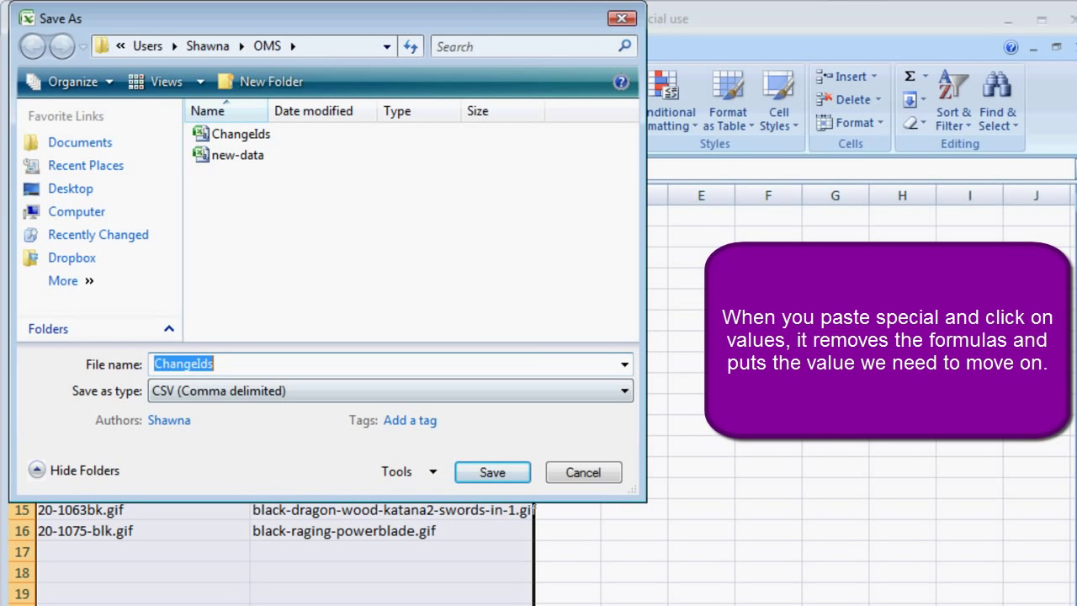
left_click(491, 471)
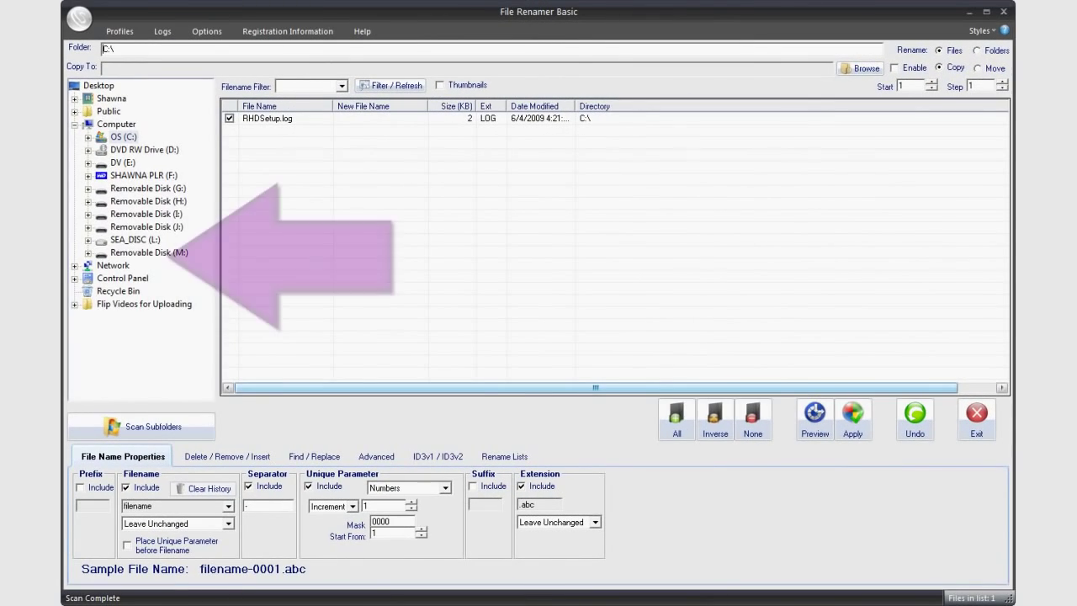
- Select the OMS folder to list its GIF images and show the Rename Lists panel
left_click(76, 97)
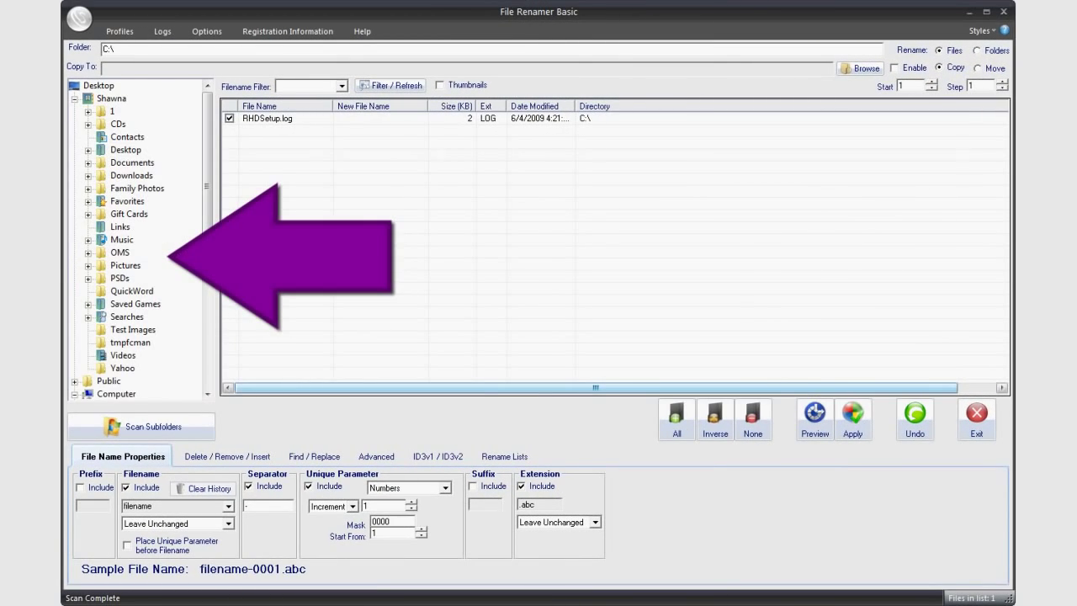
left_click(120, 252)
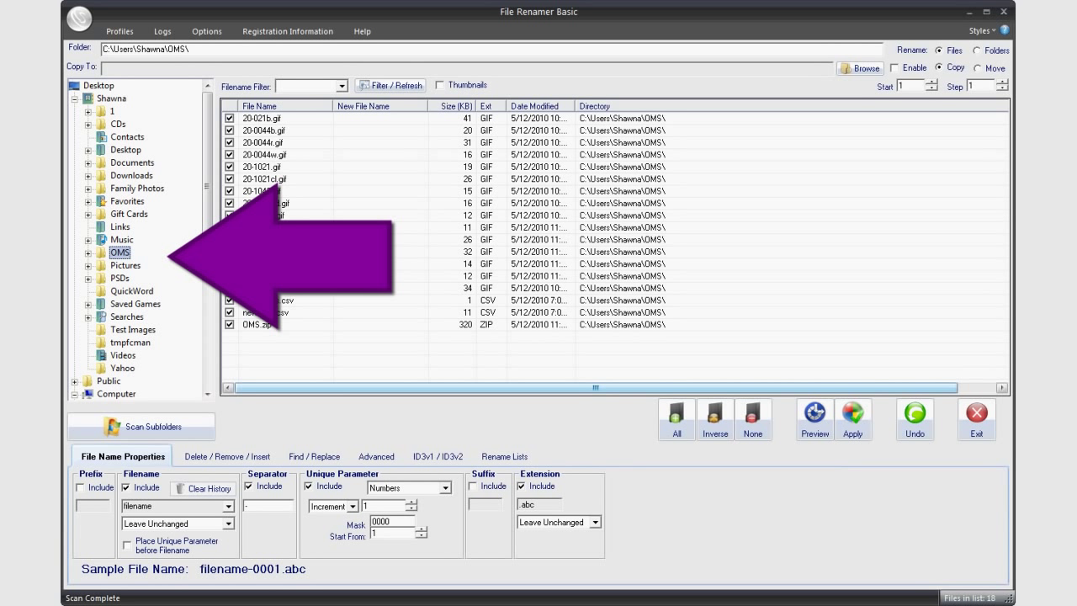
left_click(266, 311)
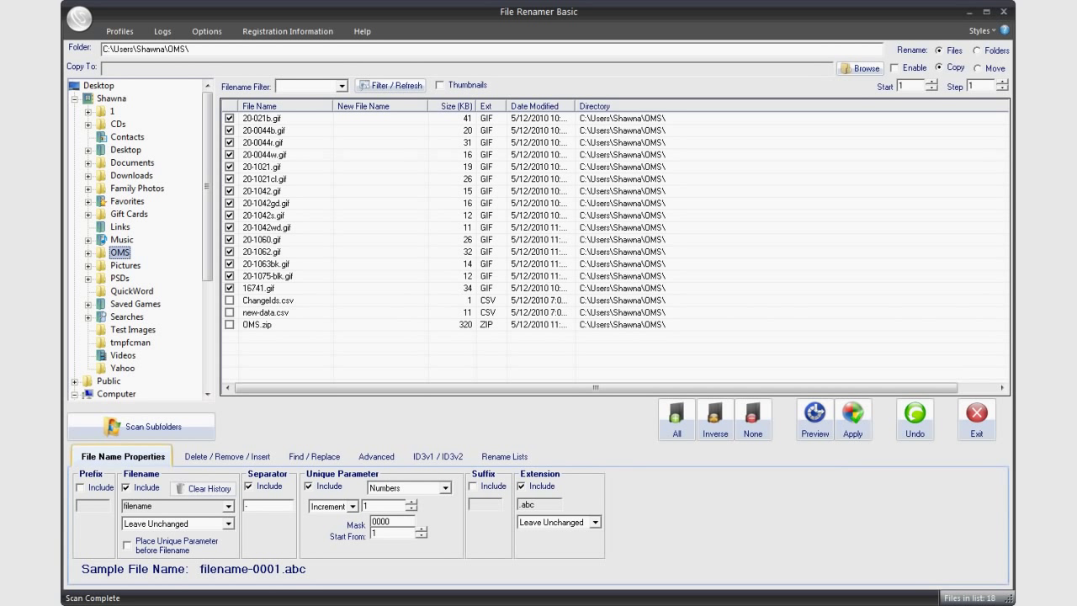
left_click(504, 456)
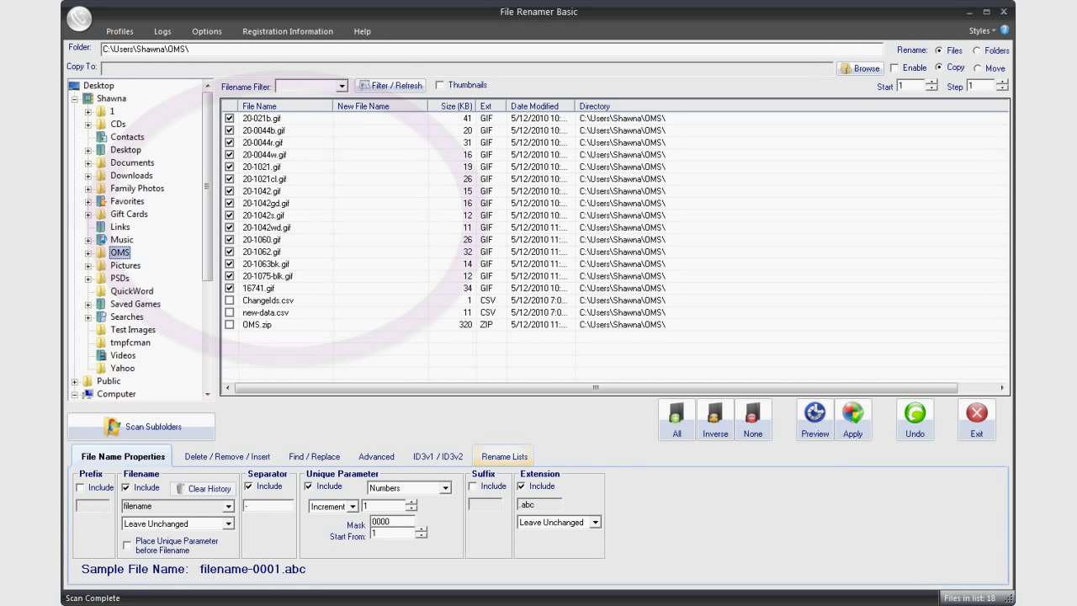
left_click(501, 456)
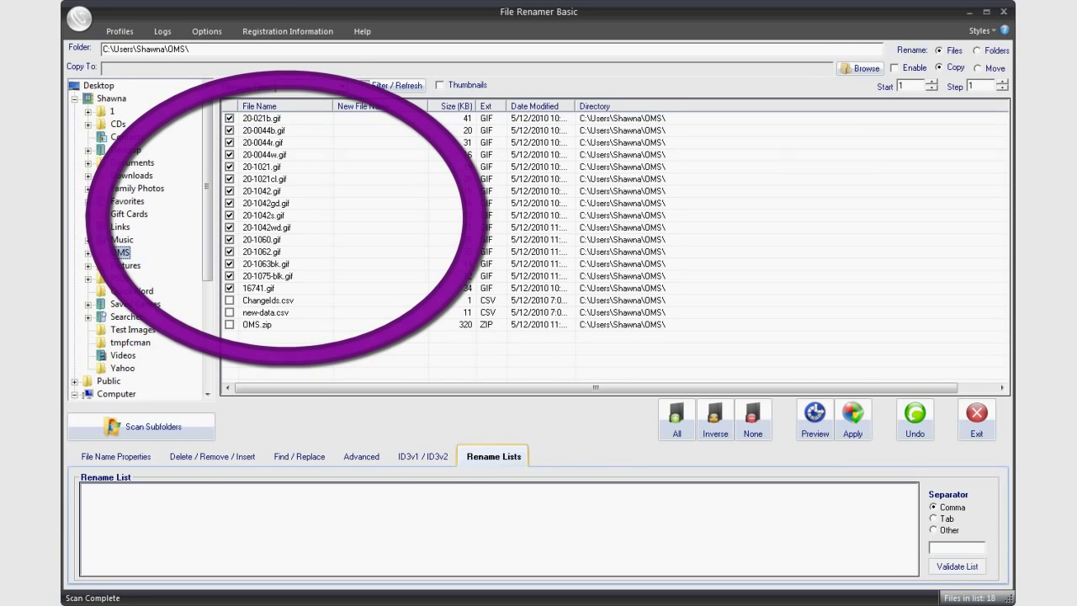
left_click(10, 598)
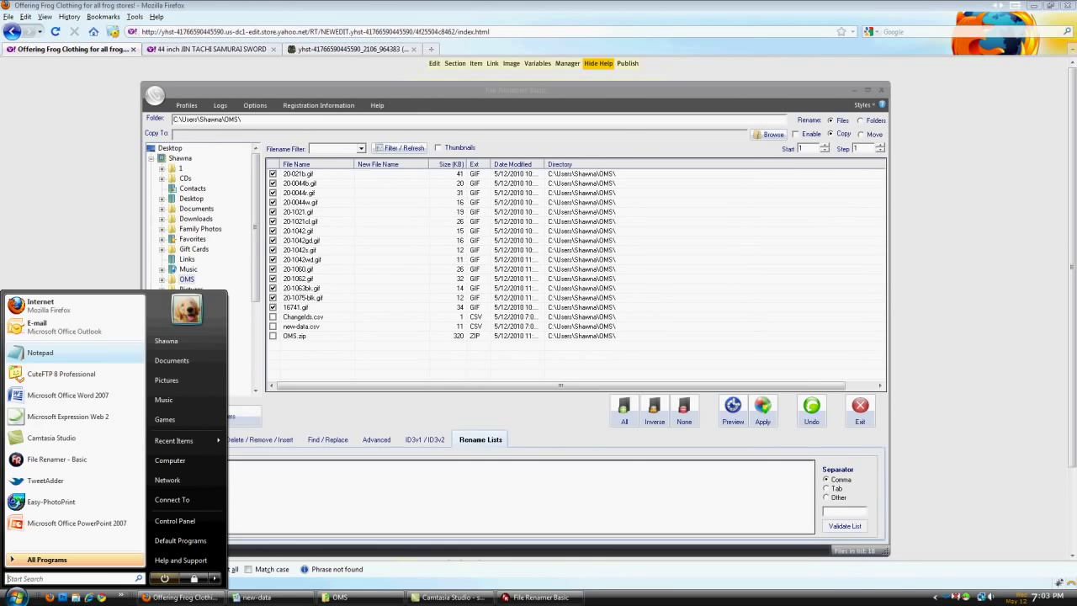
- In Notepad, open ChangeIds via All Files and copy its whole old/new name list
left_click(40, 353)
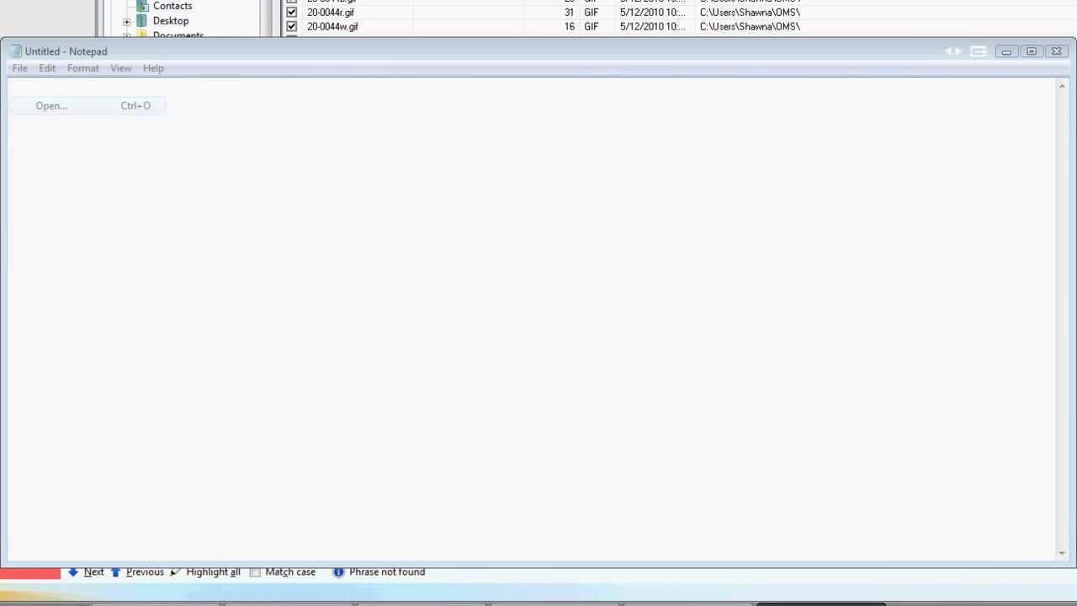
left_click(486, 429)
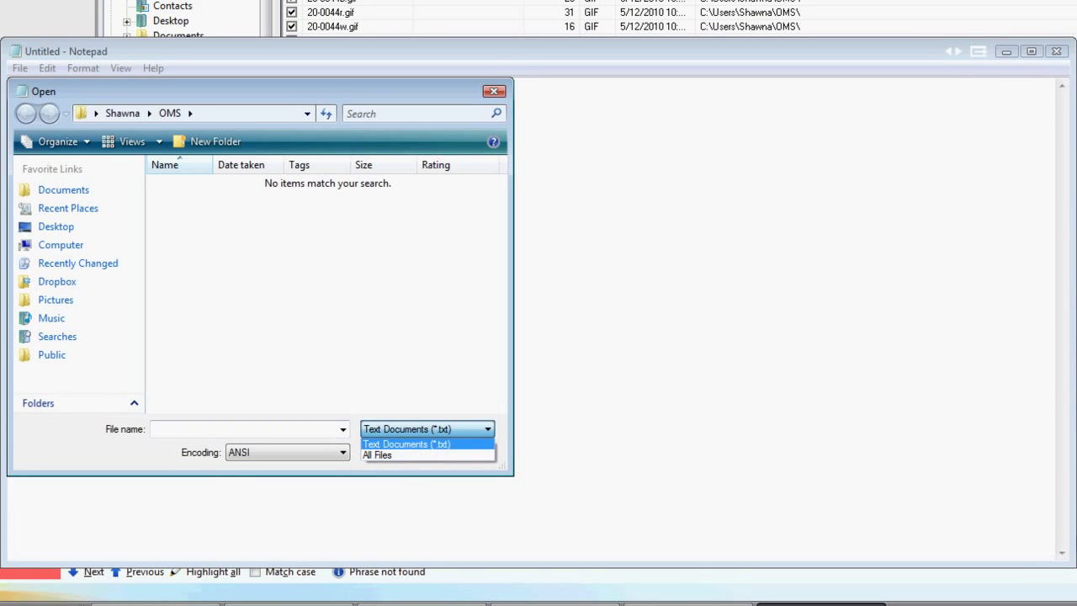
left_click(377, 454)
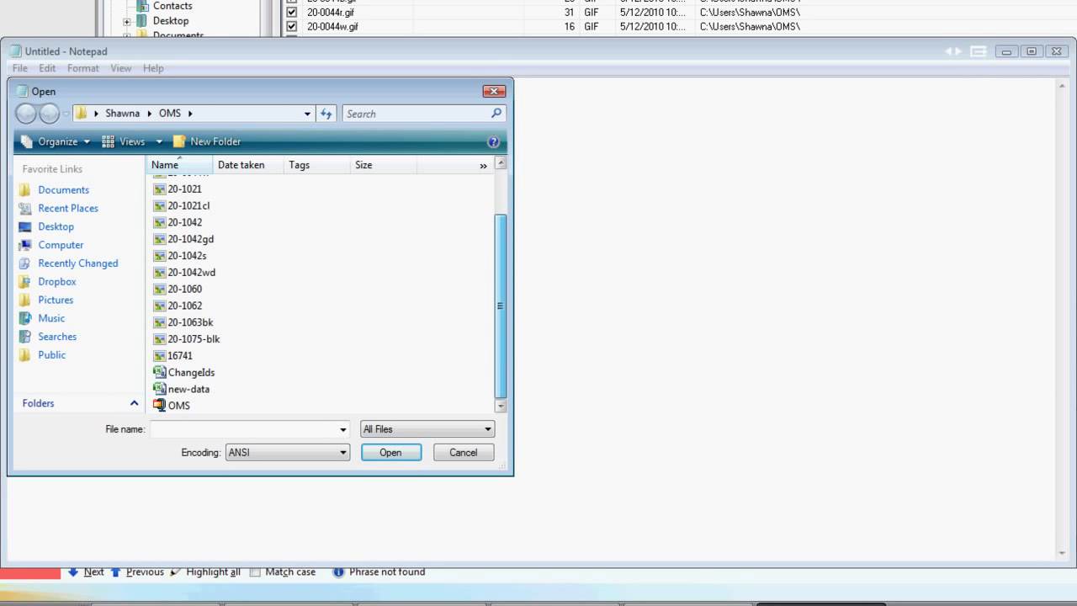
double_click(192, 371)
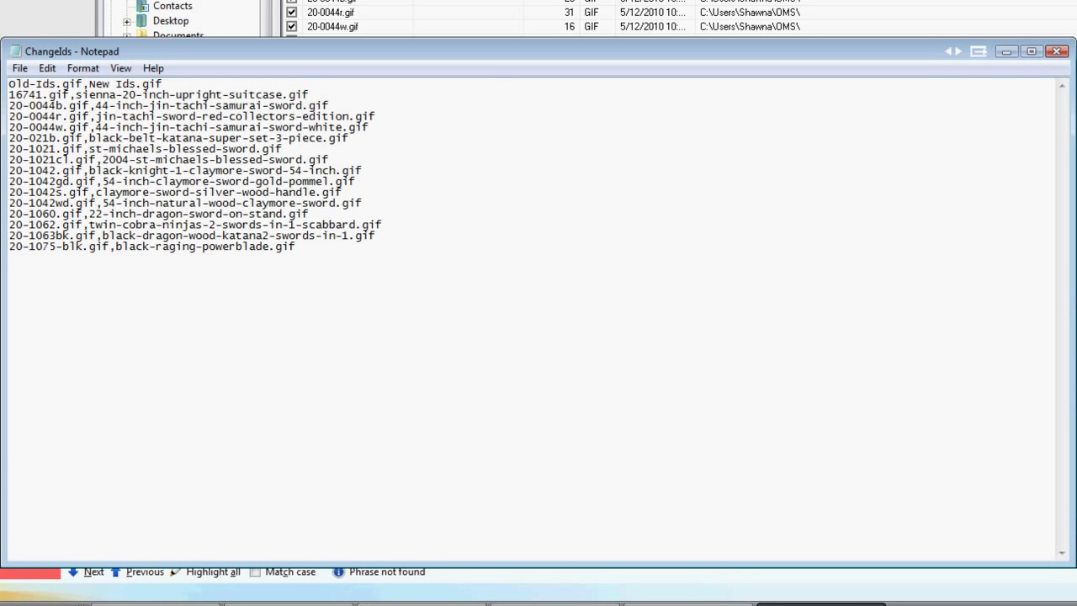
triple_click(84, 84)
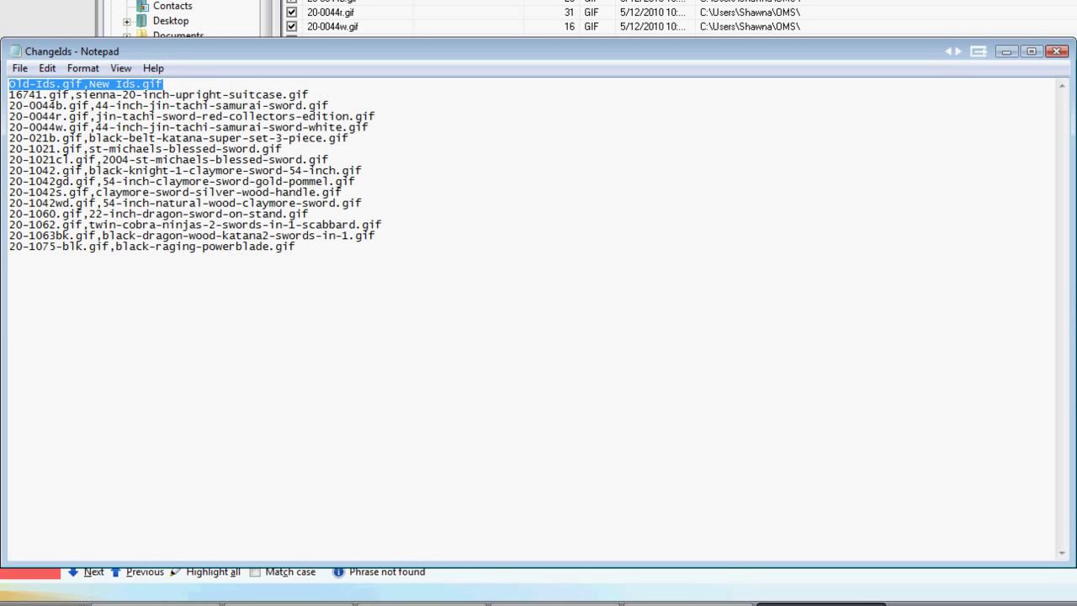
key("ctrl+a")
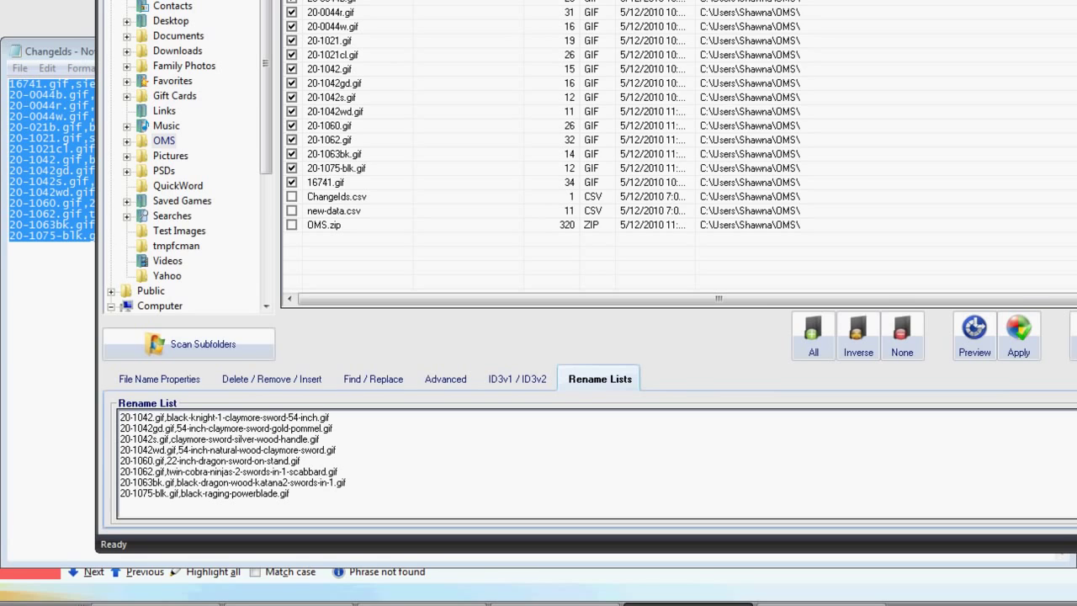
- Preview and apply the pasted rename list, confirming the GIF renames
left_click(974, 335)
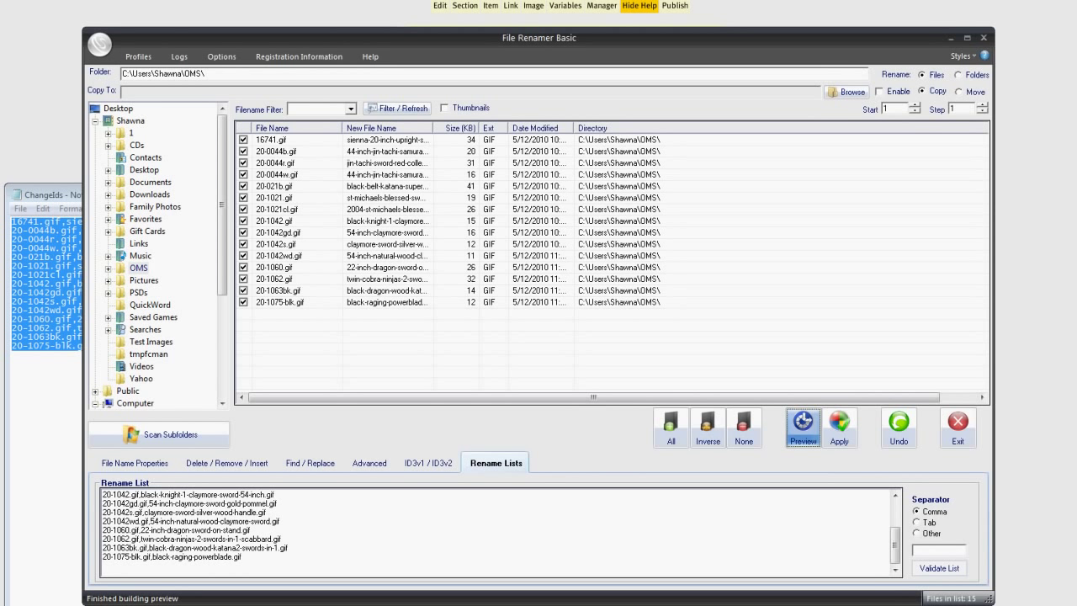
left_click(838, 427)
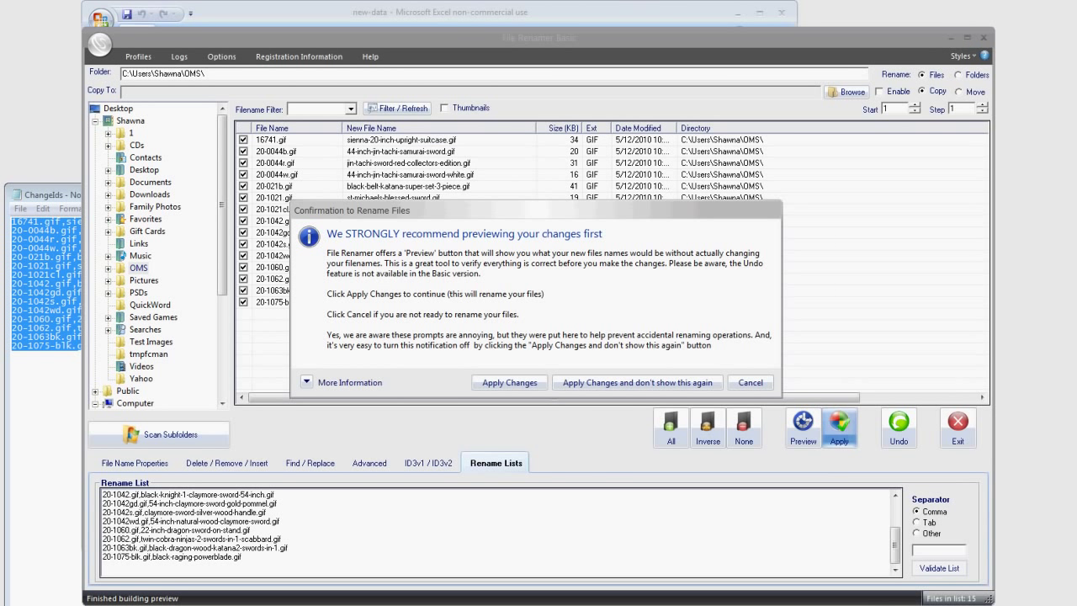
left_click(508, 382)
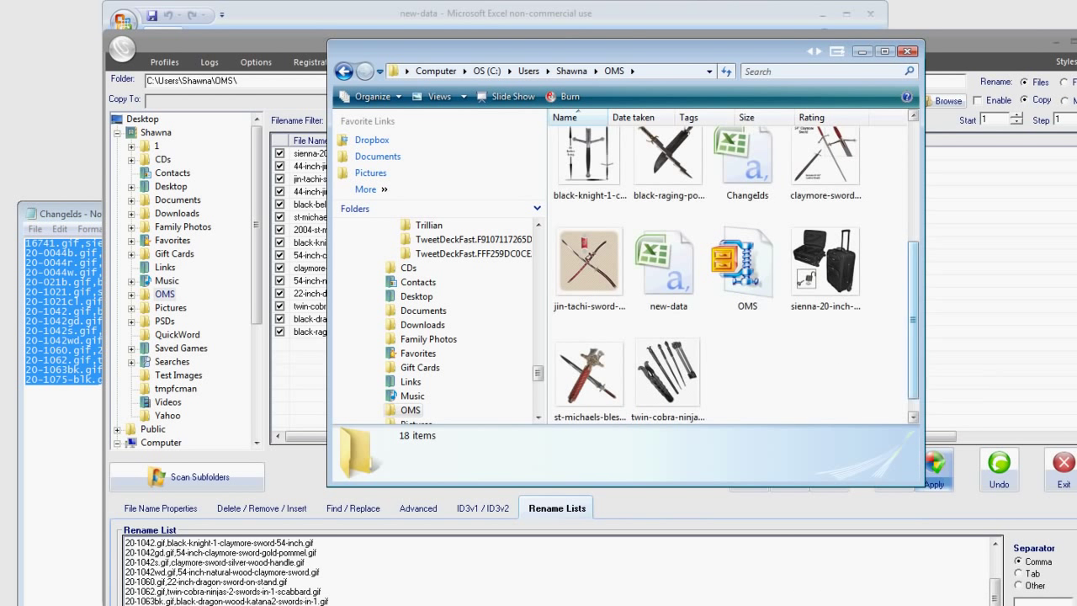
- Select all renamed images and send them to a Compressed (zipped) Folder
left_click(589, 155)
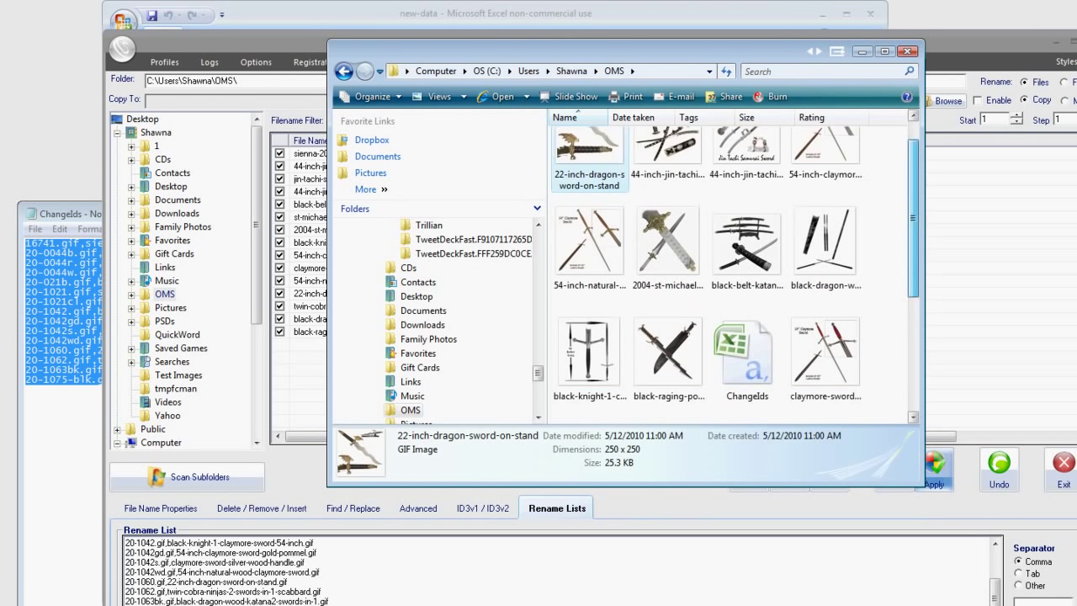
scroll("down", 3)
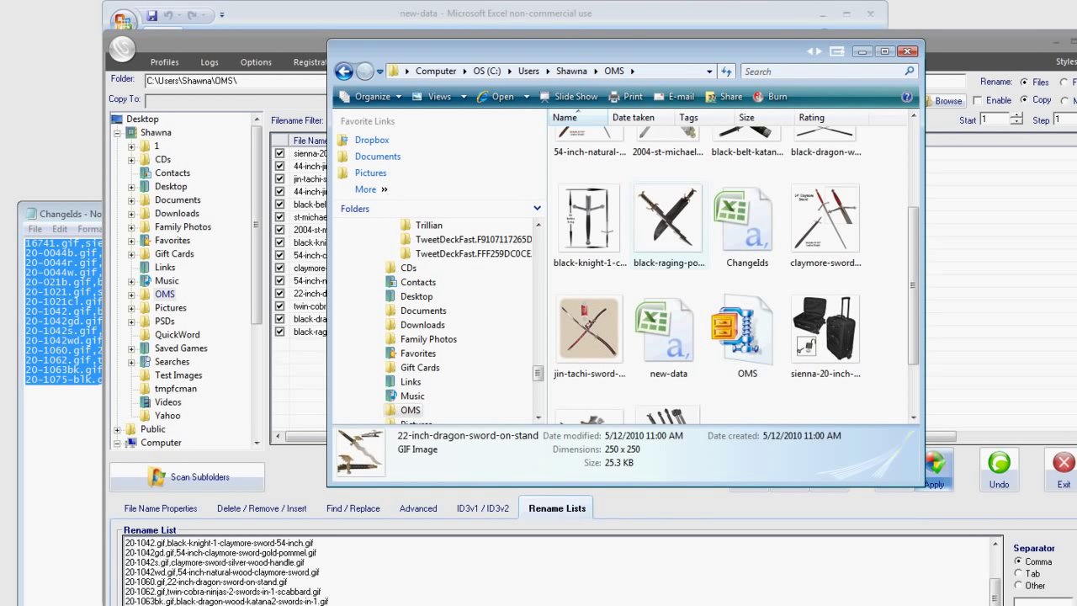
left_click(824, 215)
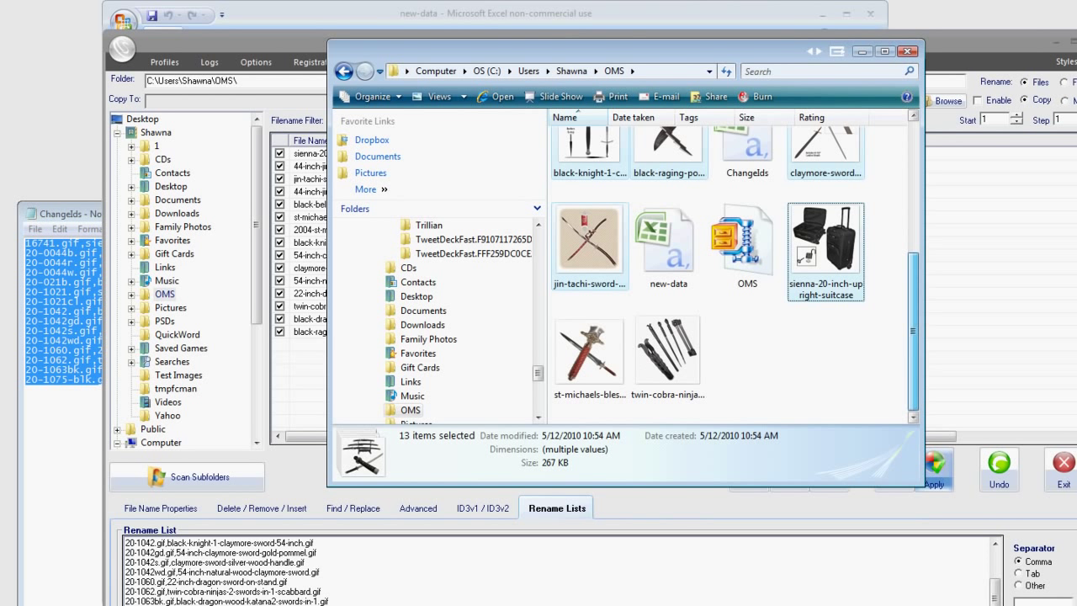
right_click(666, 348)
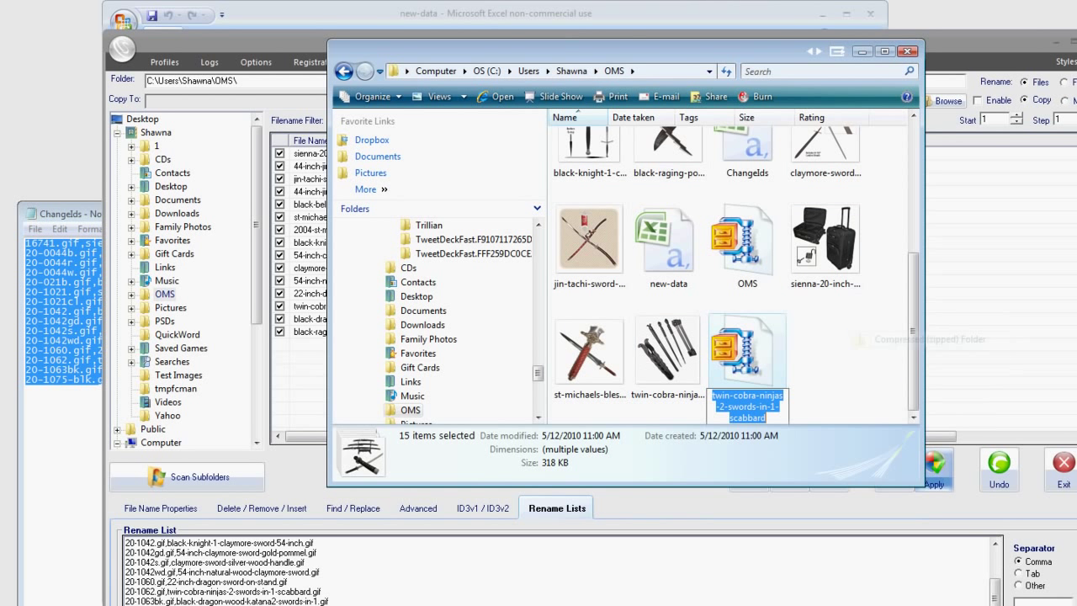
left_click(747, 348)
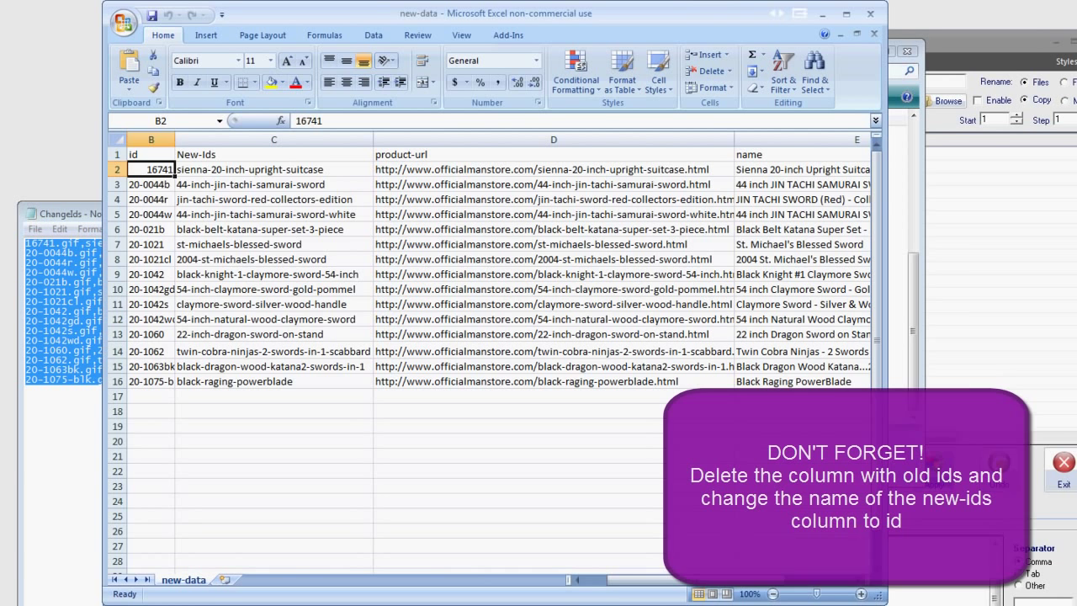
- Delete the old id column so the slug IDs remain under an id header, saved as CSV
right_click(152, 138)
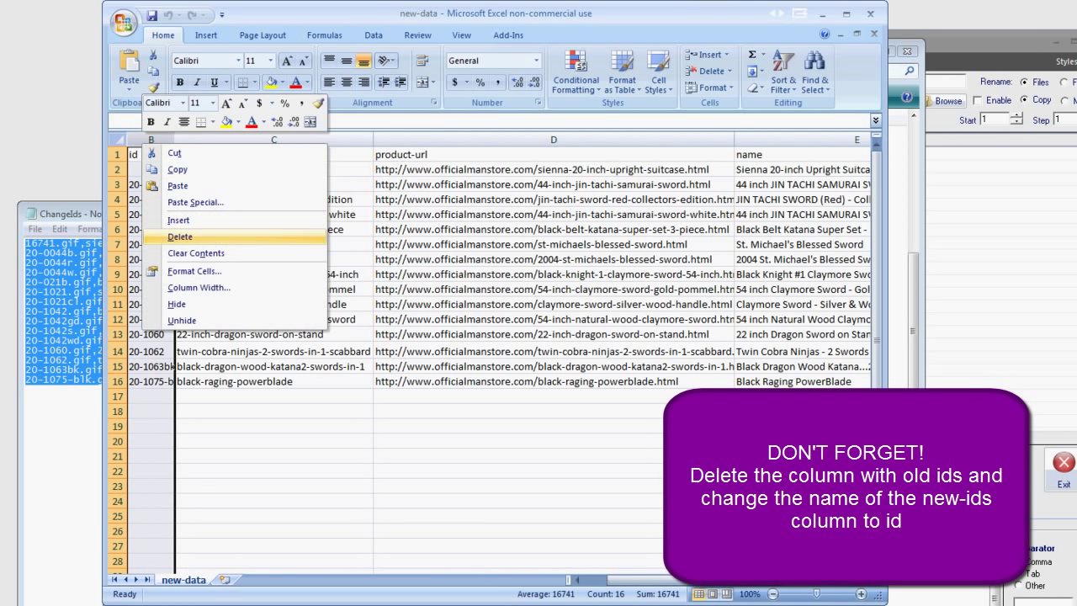
left_click(180, 235)
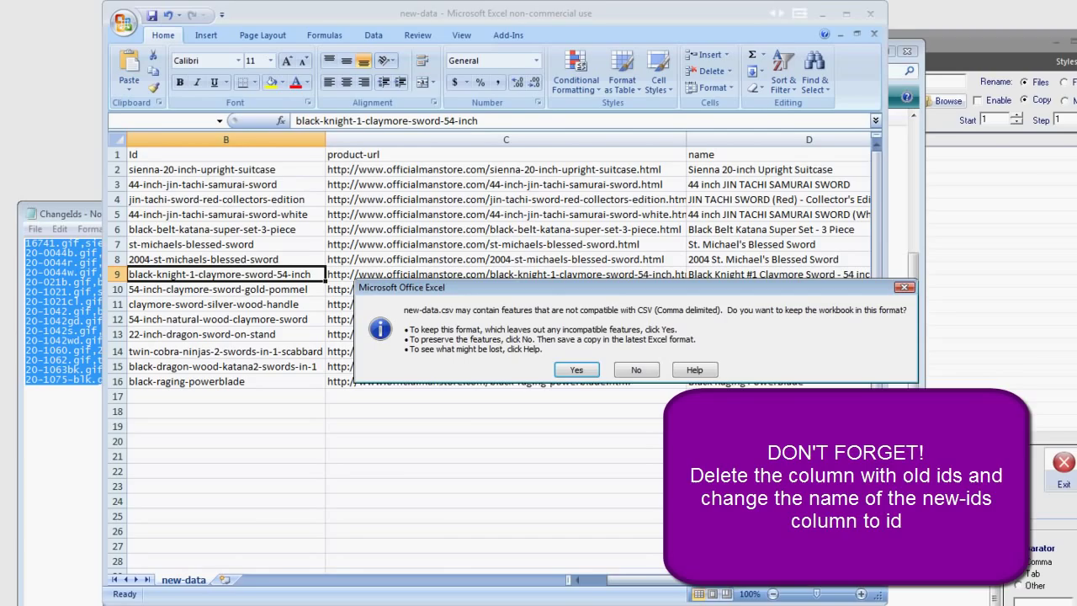
left_click(576, 370)
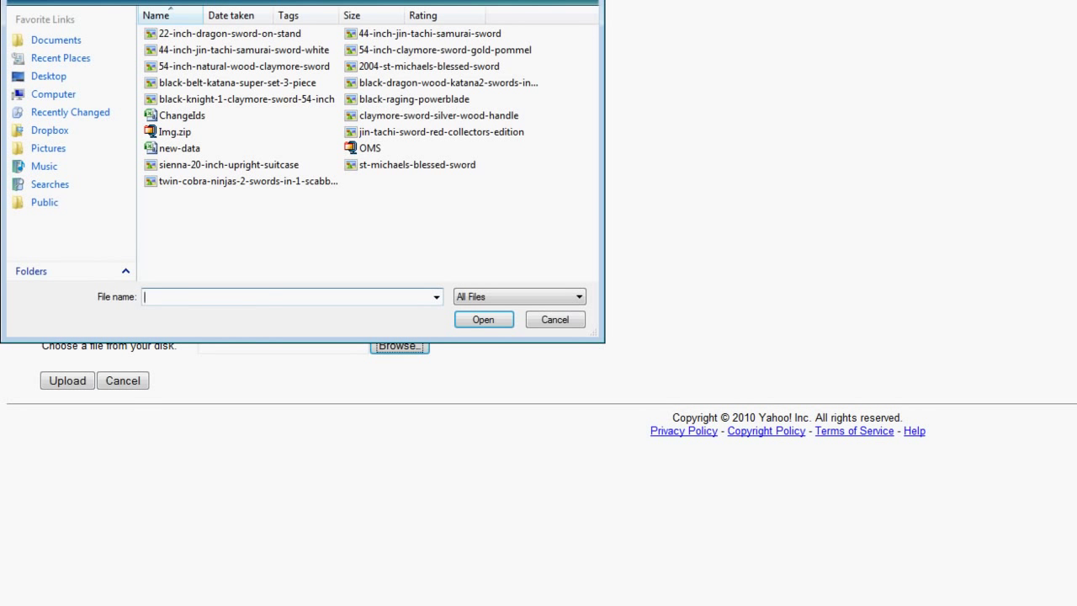
- Upload new-data.csv through Database Upload and rebuild the store with its 15 product records
left_click(483, 320)
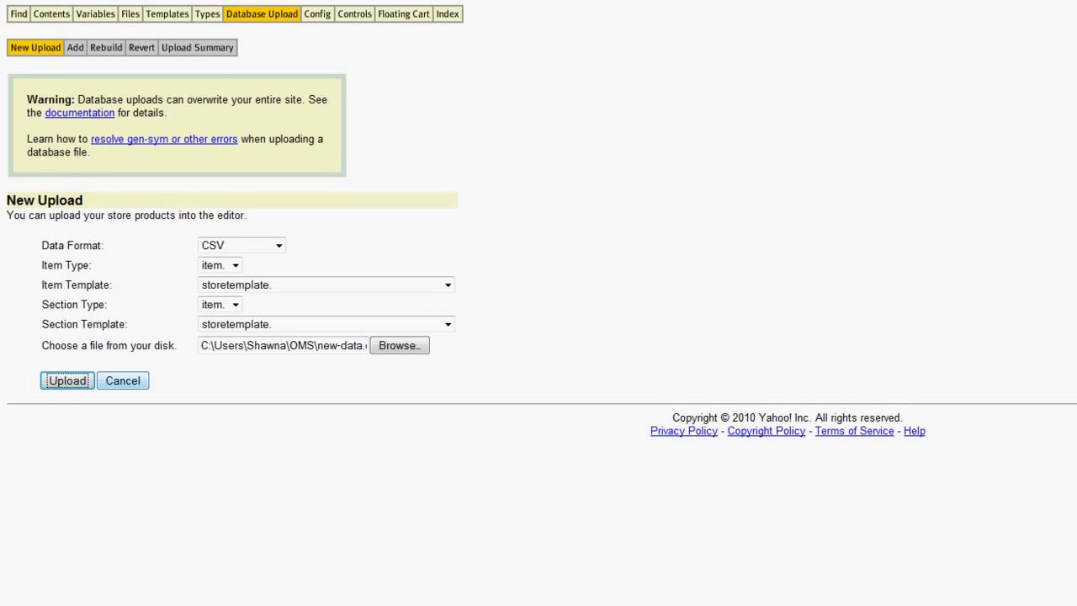
left_click(68, 380)
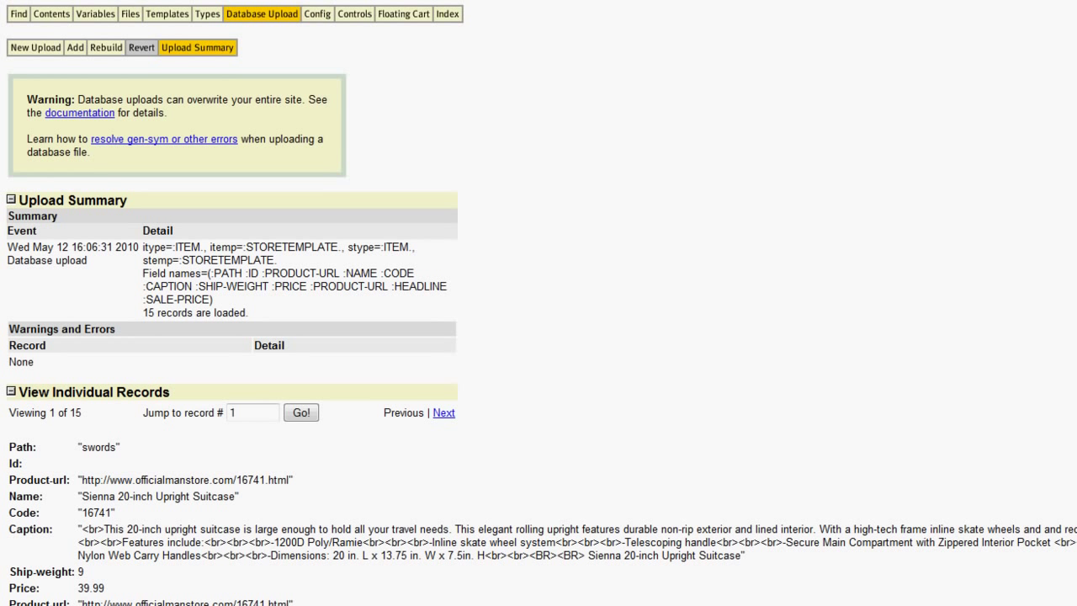
mouse_move(106, 47)
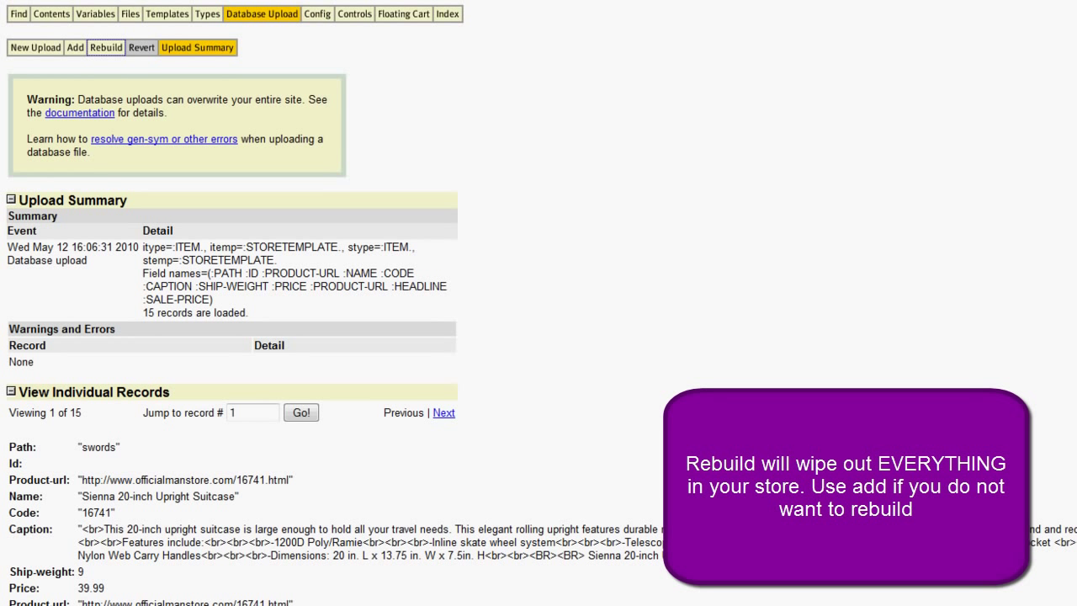
left_click(106, 47)
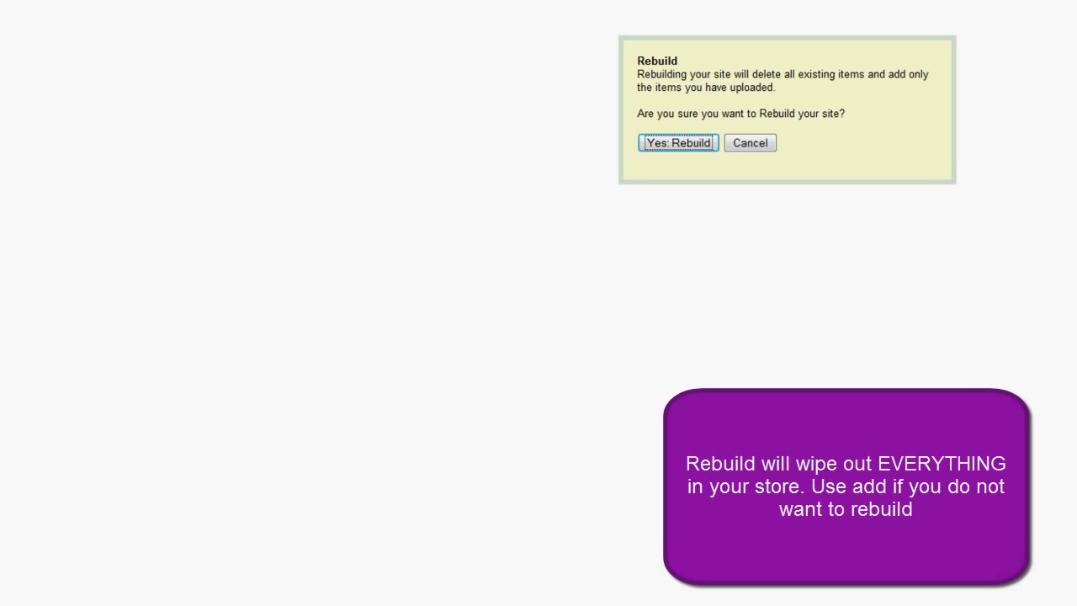
left_click(678, 141)
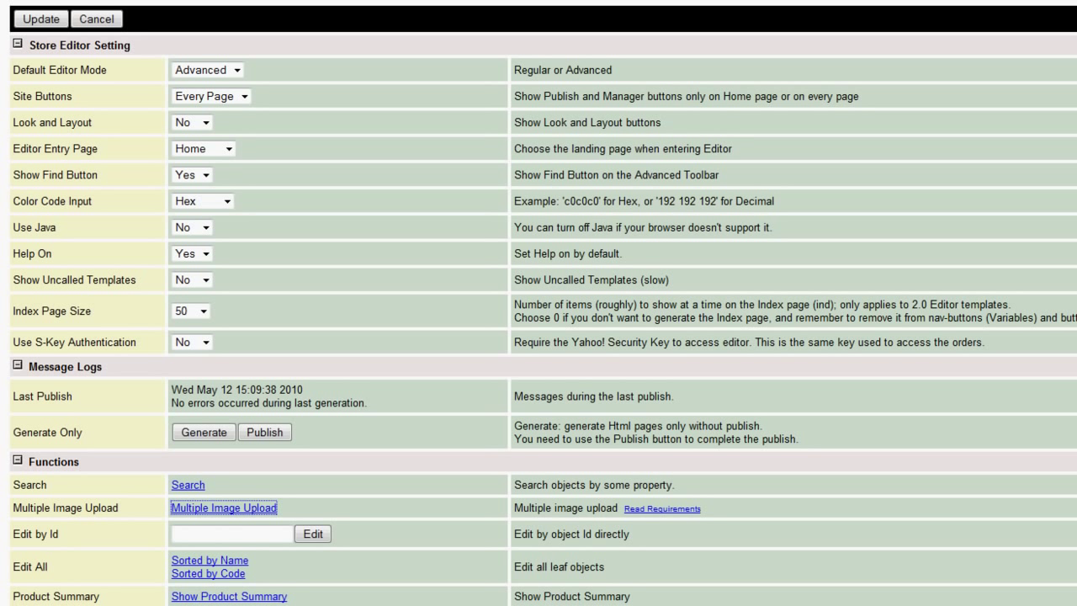
- Send img.zip through Multiple Image Upload, then return to the editor
left_click(222, 508)
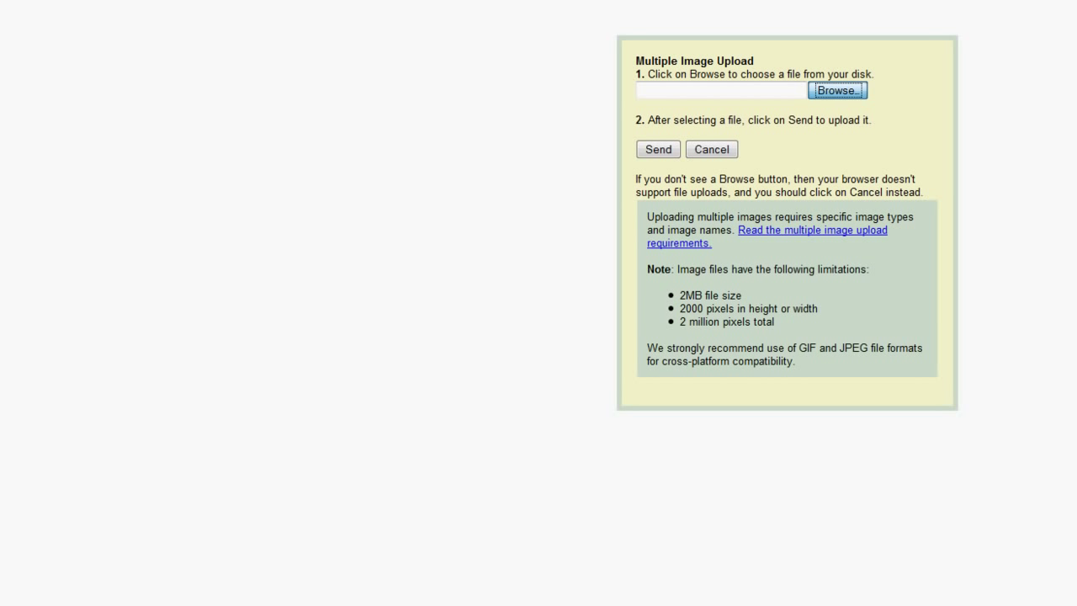
left_click(838, 91)
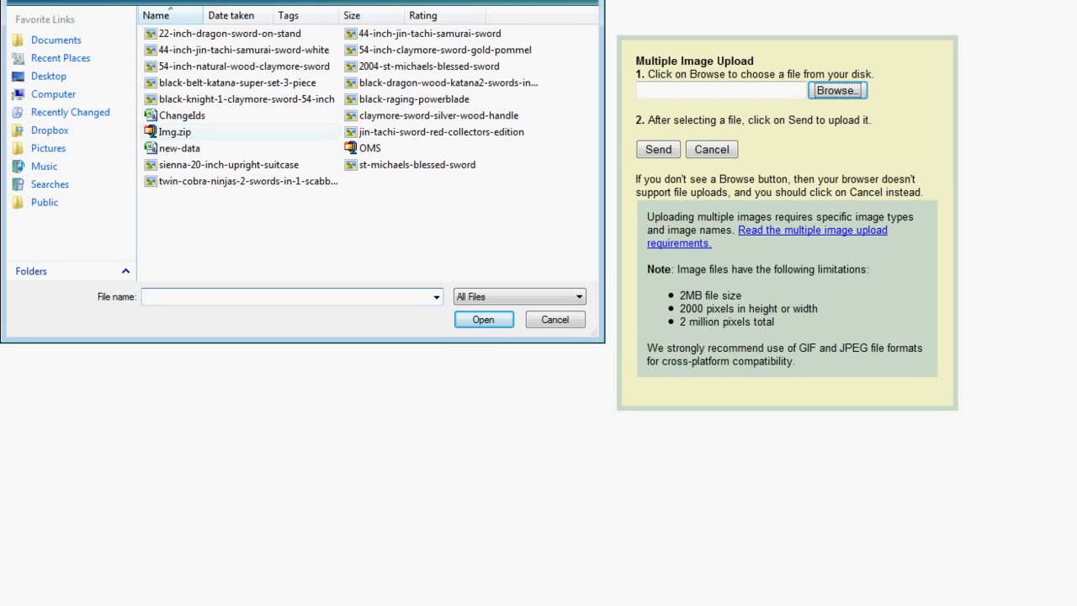
left_click(483, 320)
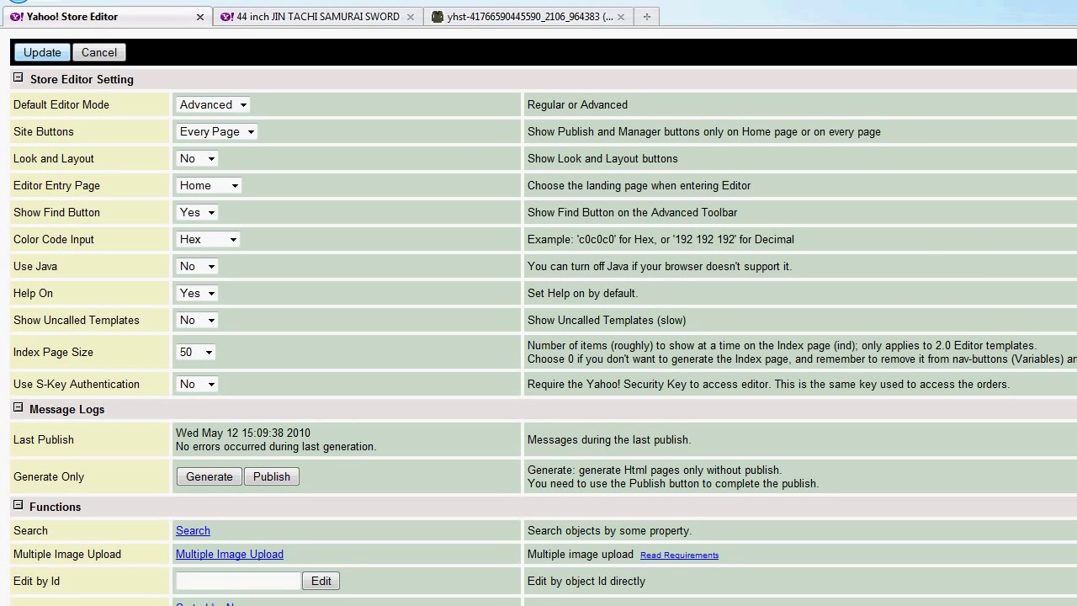
left_click(40, 52)
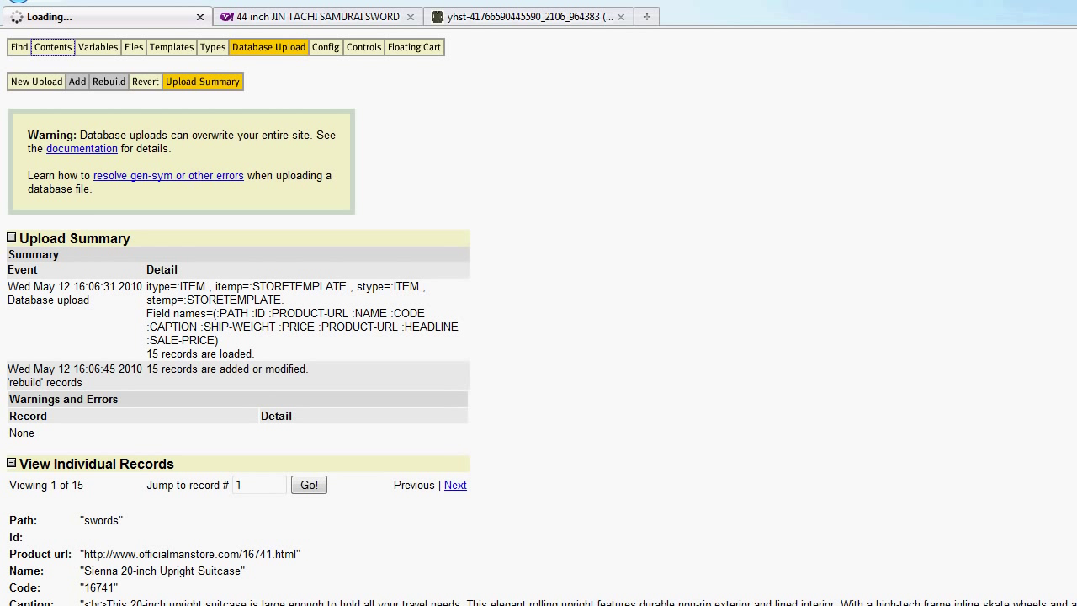
- Browse the swords section from Contents to confirm product images, landing on the 44 inch JIN TACHI SAMURAI SWORD page
left_click(54, 47)
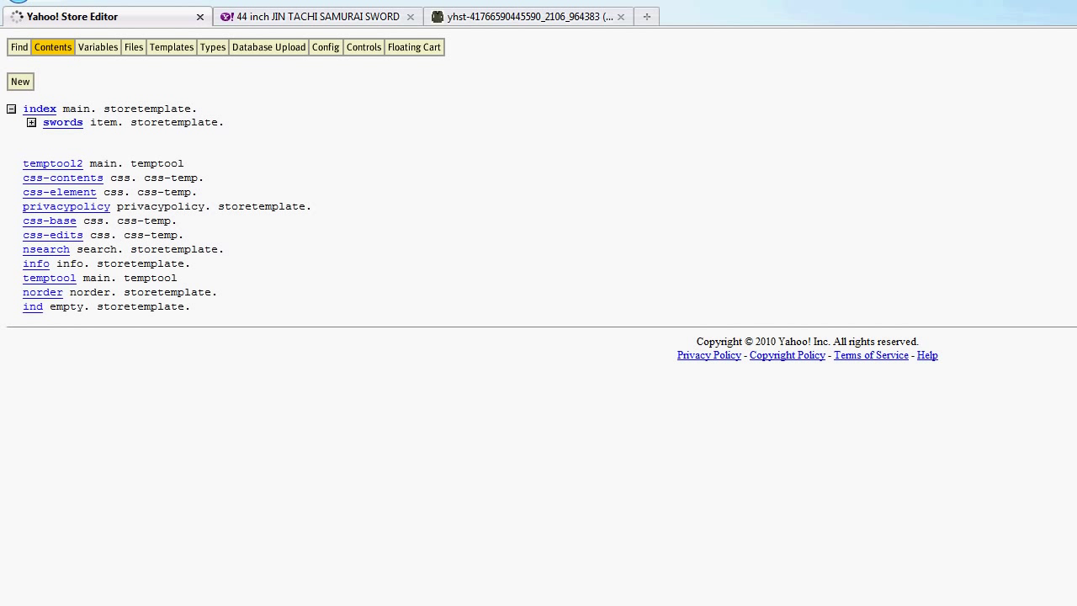
left_click(64, 121)
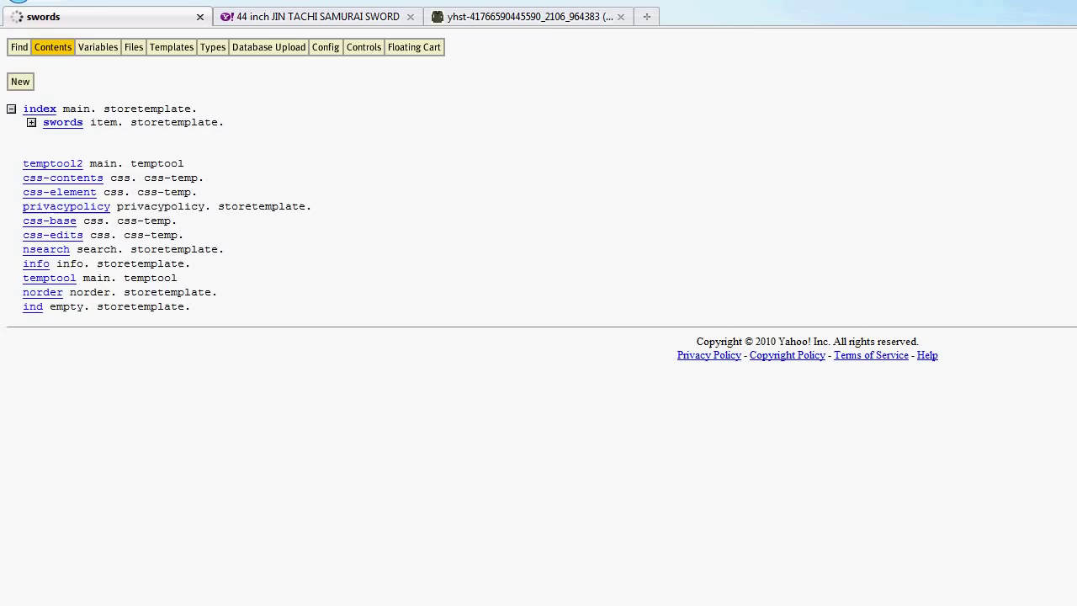
left_click(64, 121)
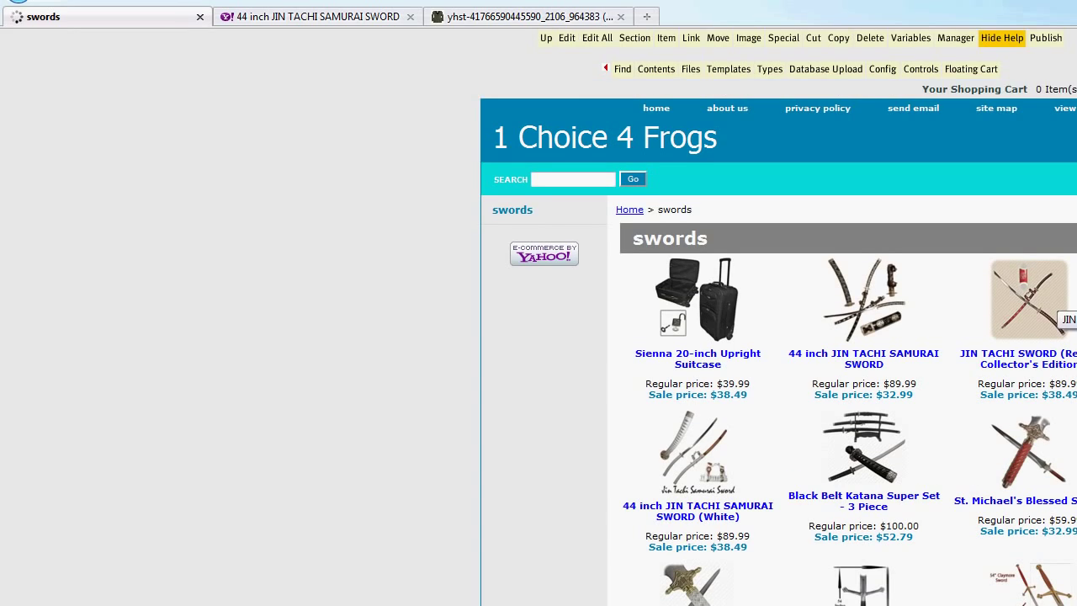
scroll("down", 3)
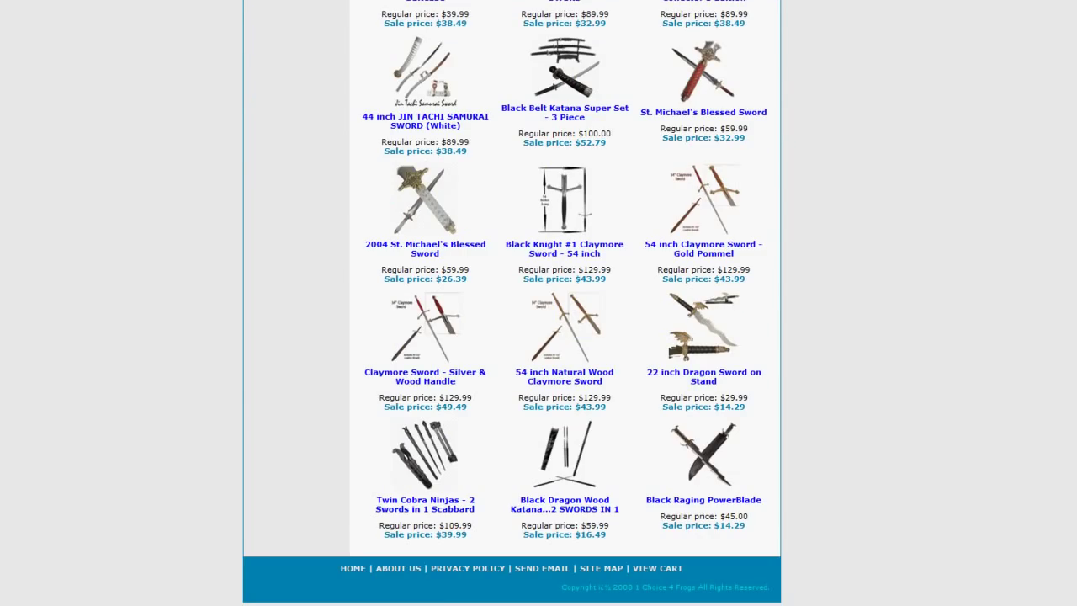
scroll("up", 3)
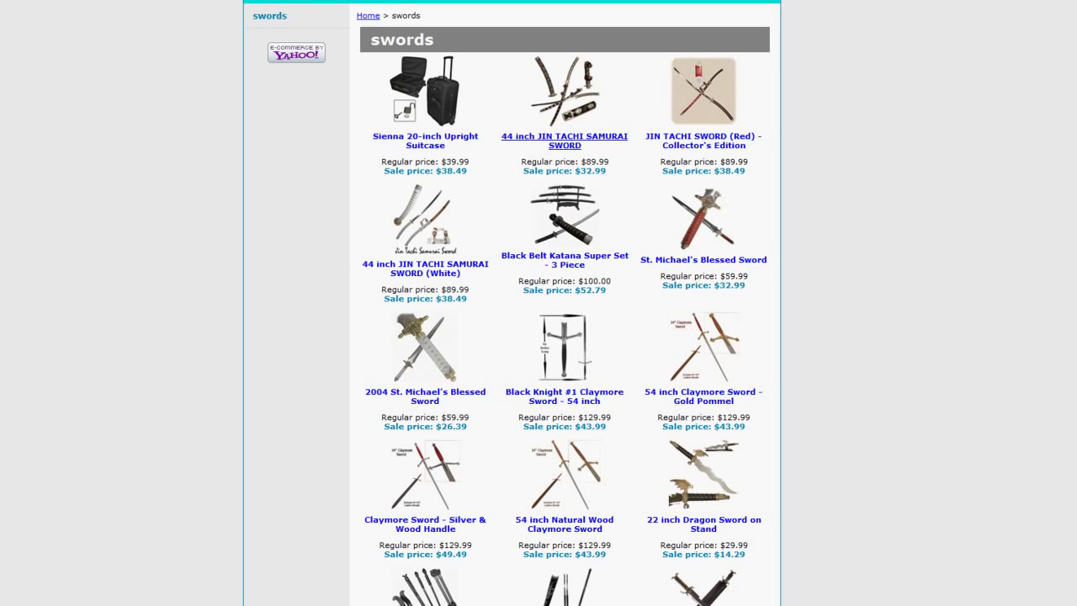
left_click(561, 141)
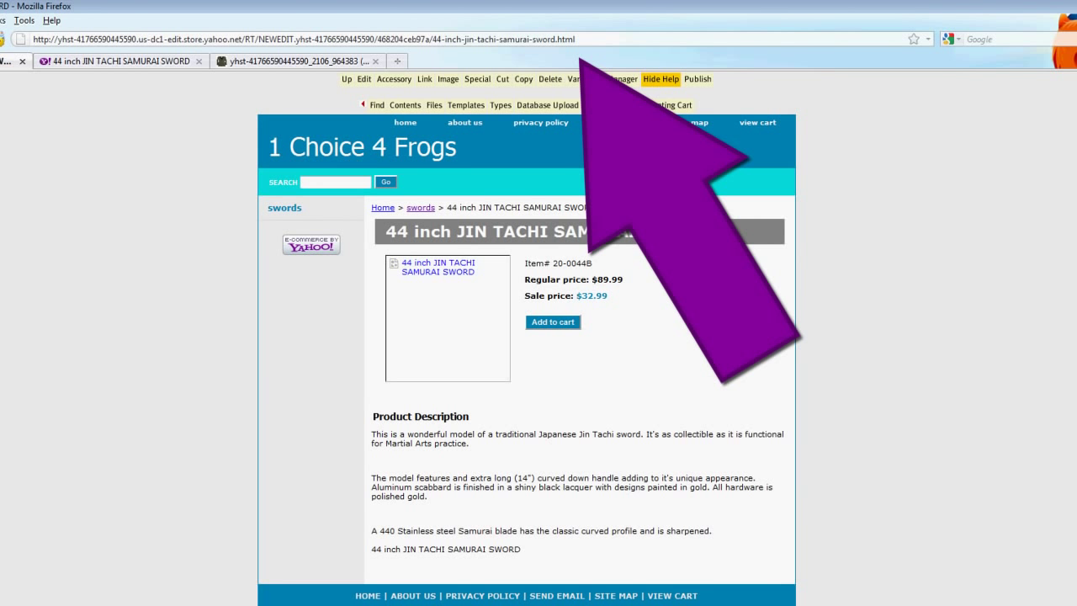